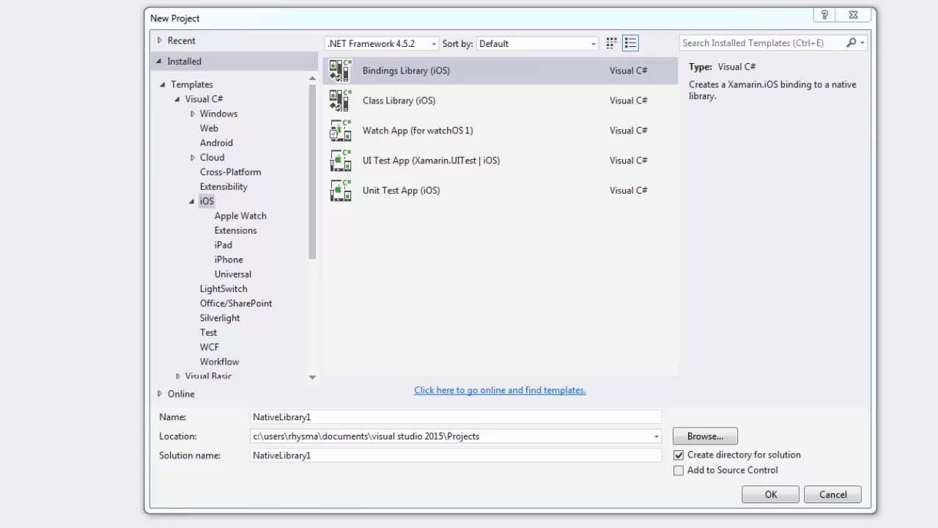
Choose the Visual C# > iOS > iPhone > Single View App (iPhone) template
click(207, 201)
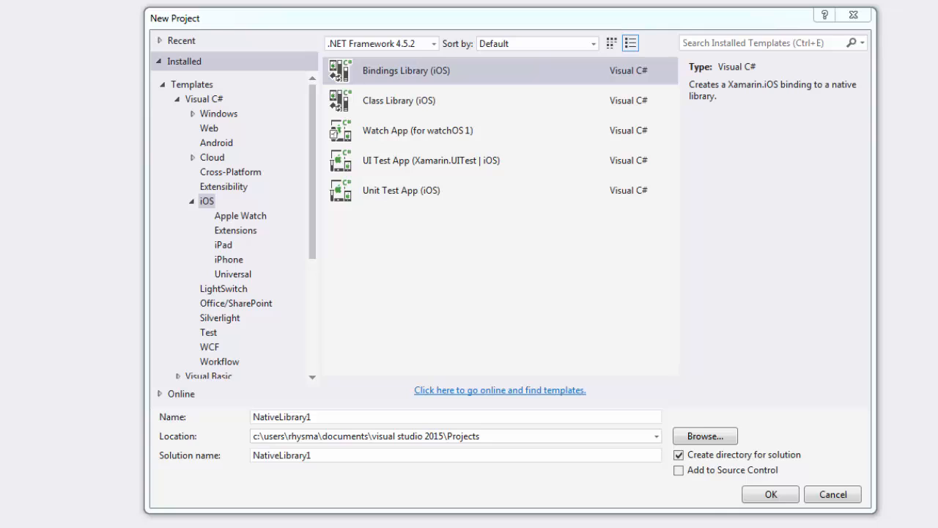
mouse_move(219, 198)
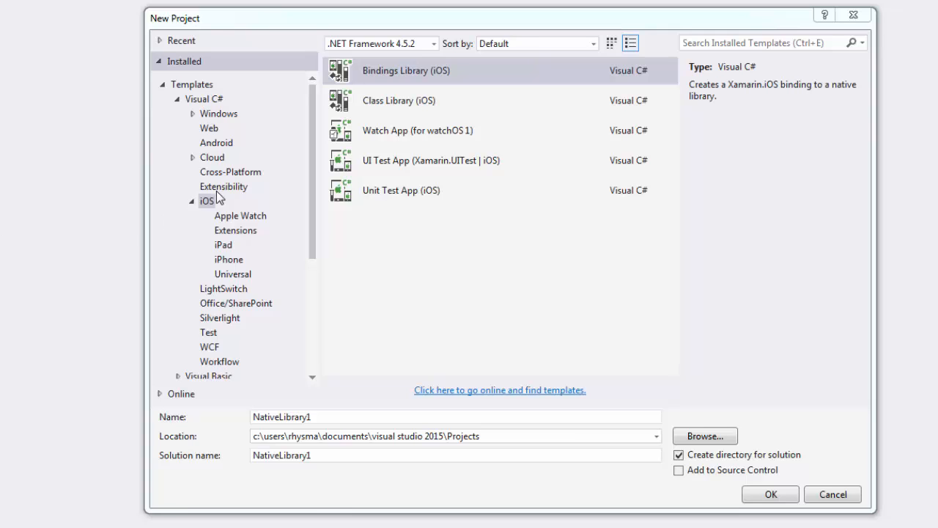
click(206, 200)
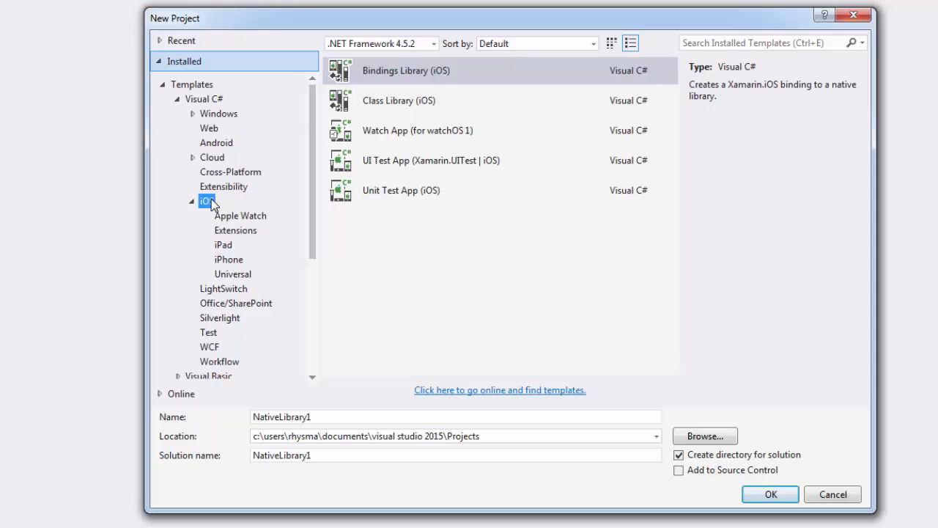
mouse_move(228, 264)
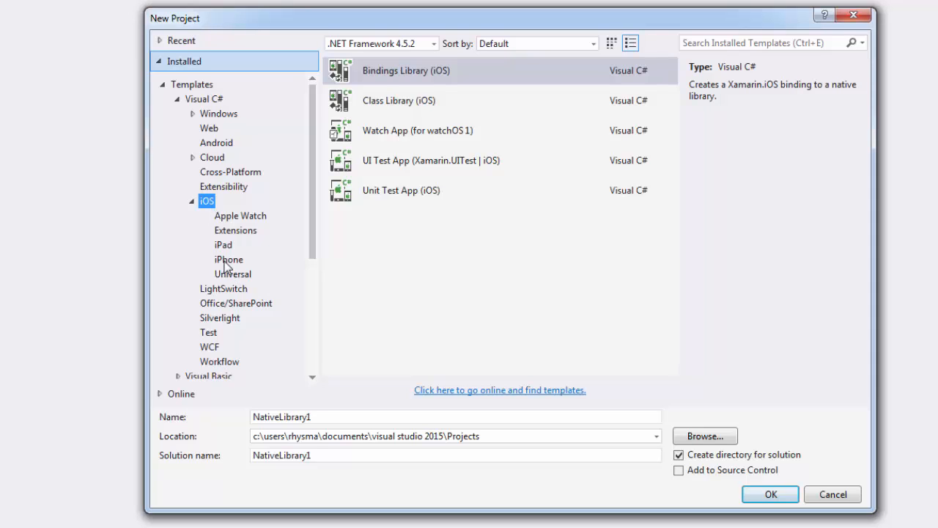
click(229, 259)
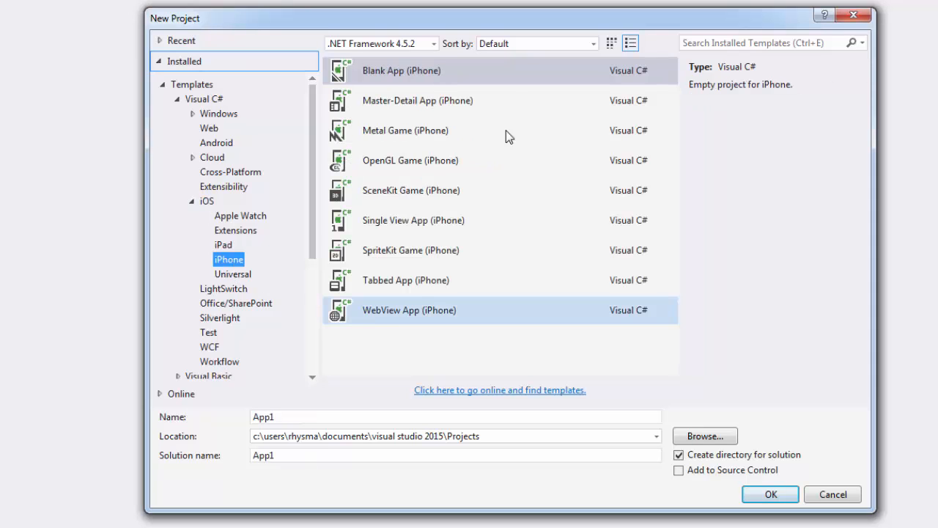
mouse_move(431, 326)
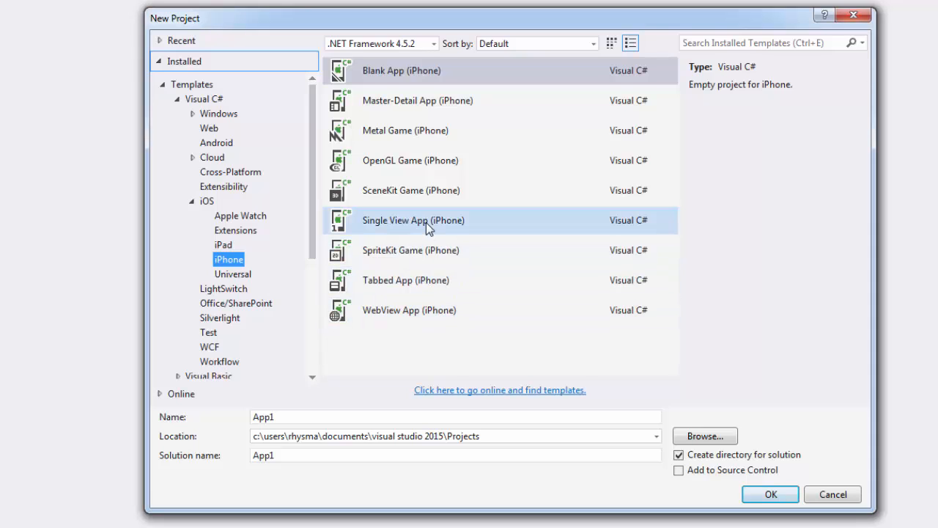
click(413, 220)
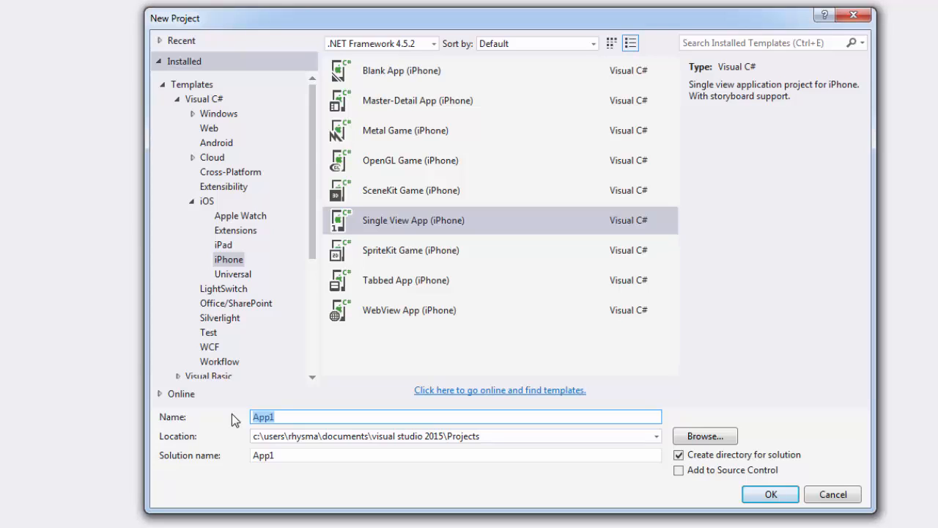
Name the project FirstiPhoneApp and create it
text(FirstiPhone)
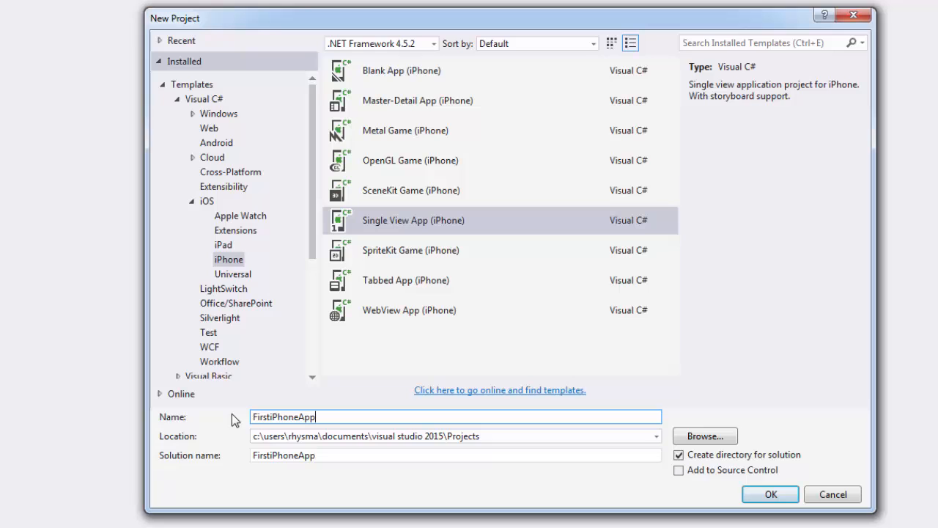
click(770, 494)
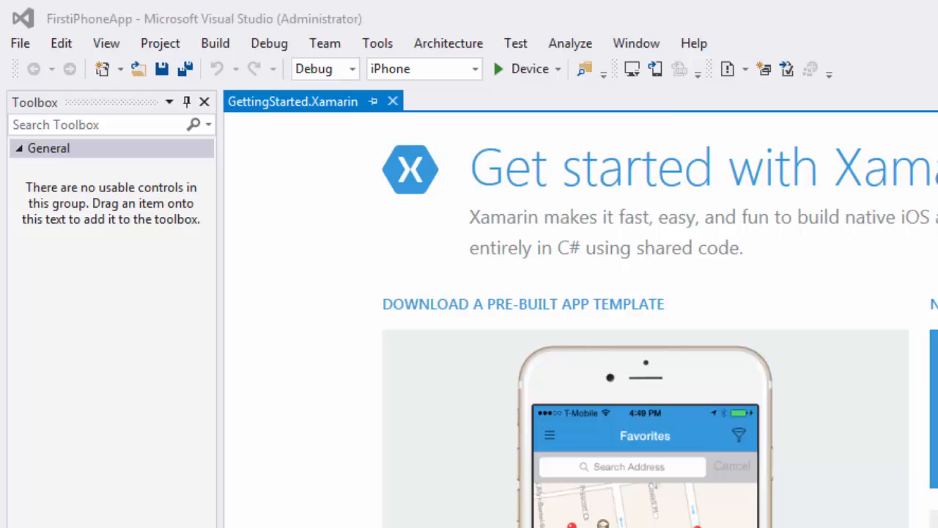
mouse_move(652, 70)
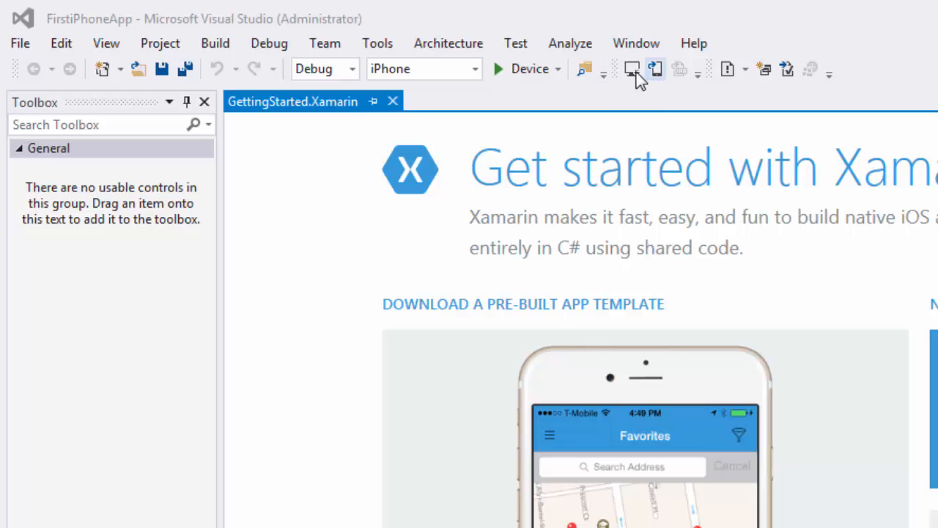
mouse_move(632, 68)
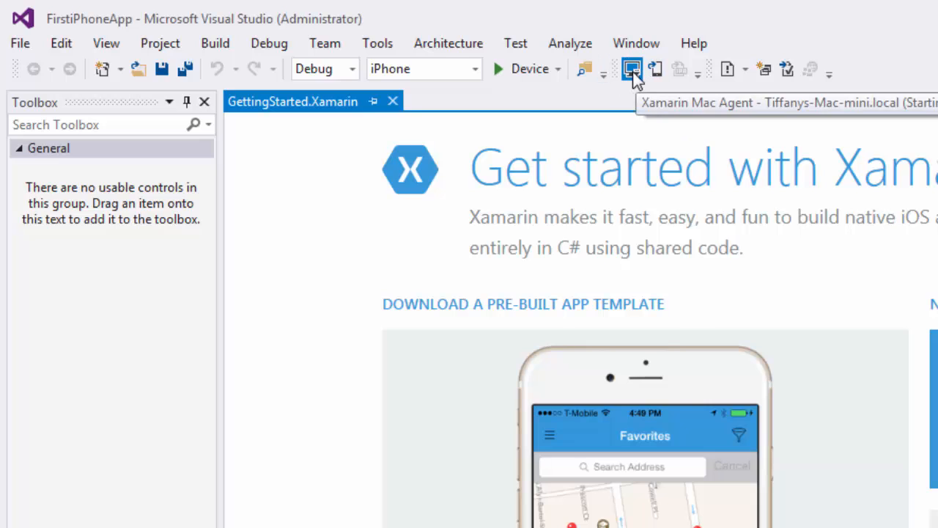
click(632, 68)
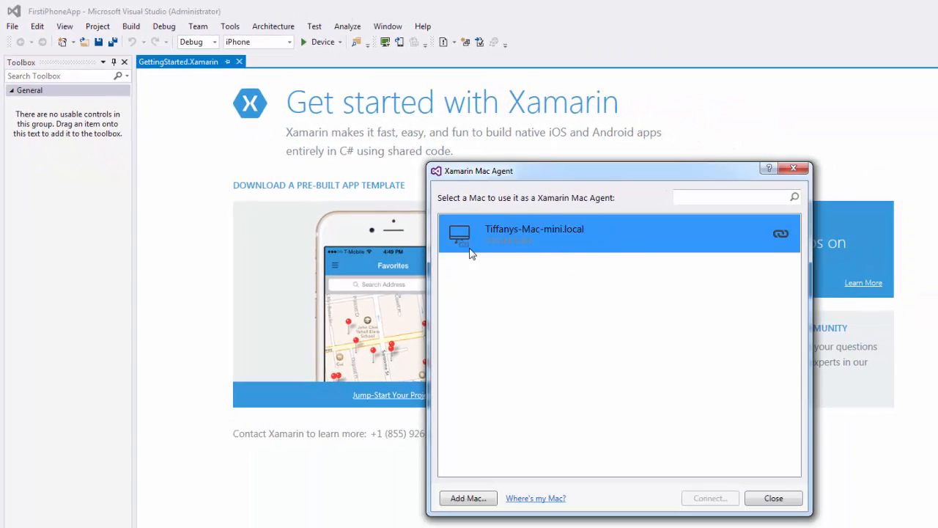
mouse_move(540, 251)
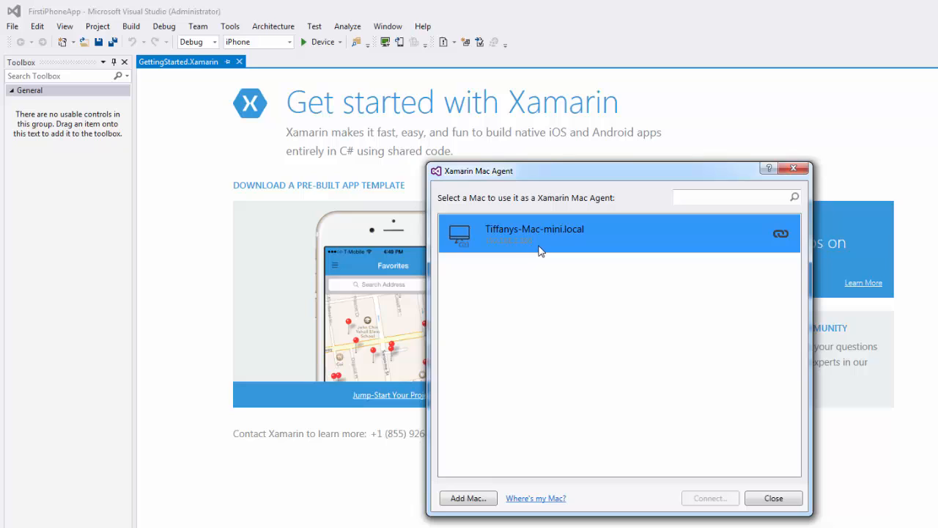
mouse_move(594, 251)
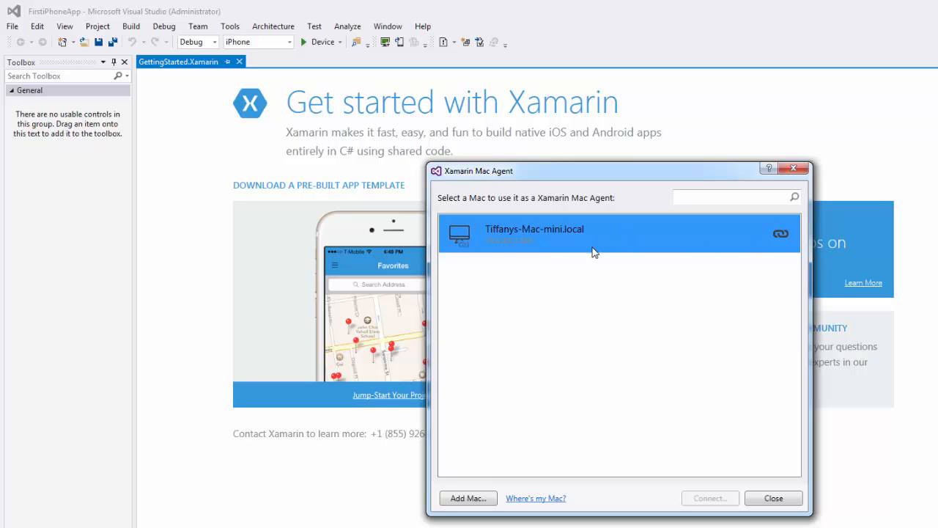
mouse_move(780, 252)
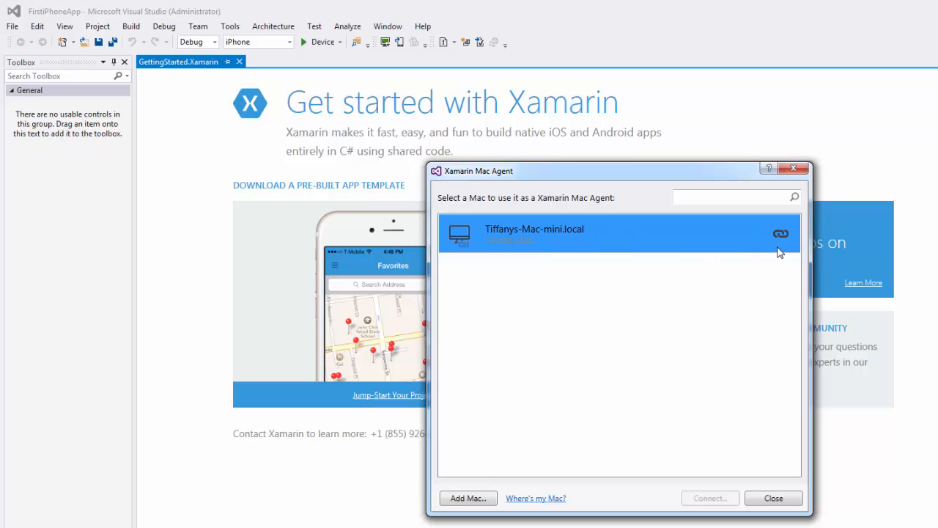
mouse_move(625, 247)
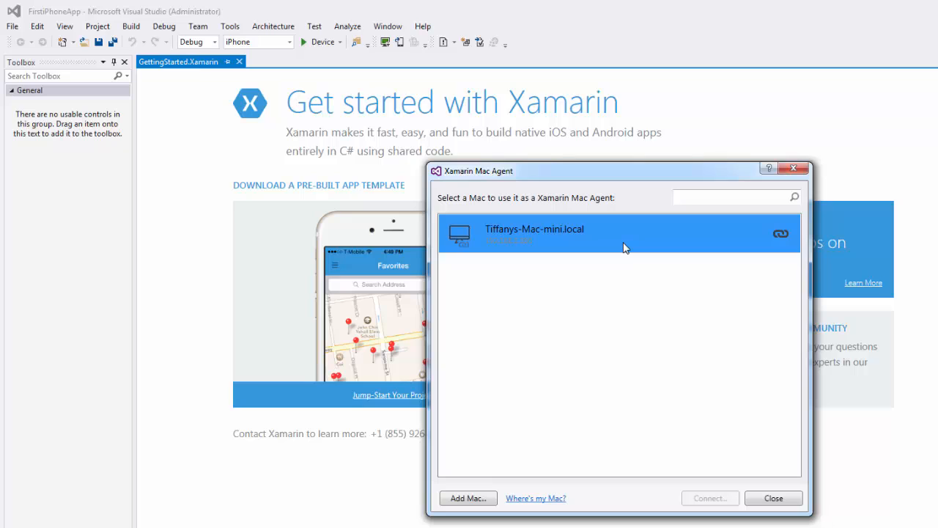
mouse_move(620, 247)
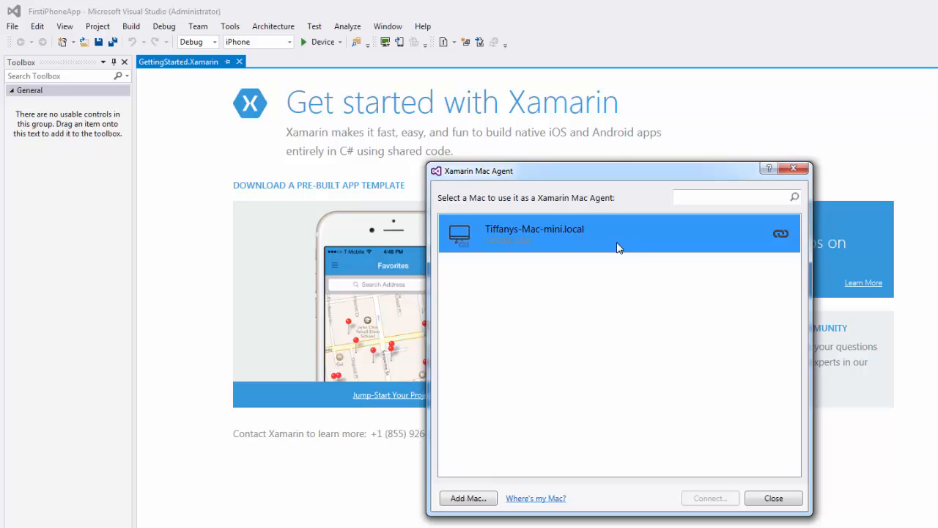
mouse_move(616, 276)
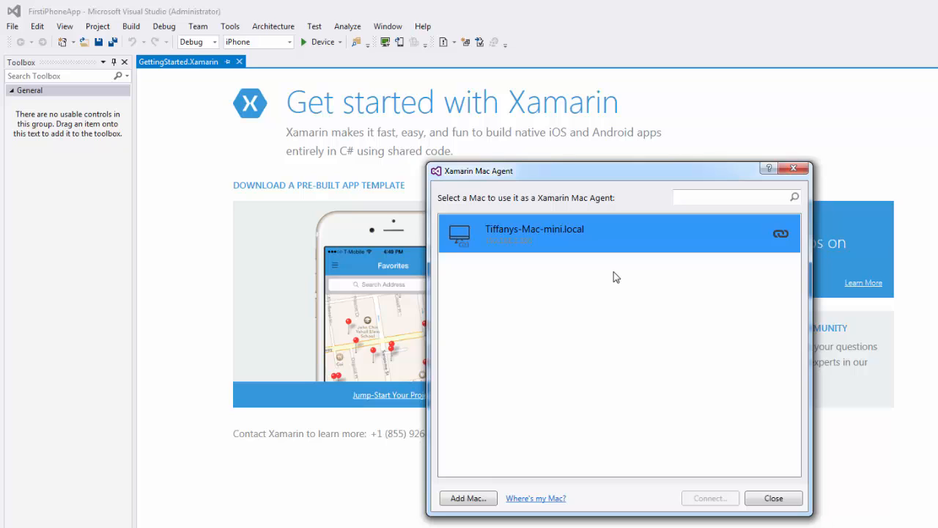
mouse_move(781, 236)
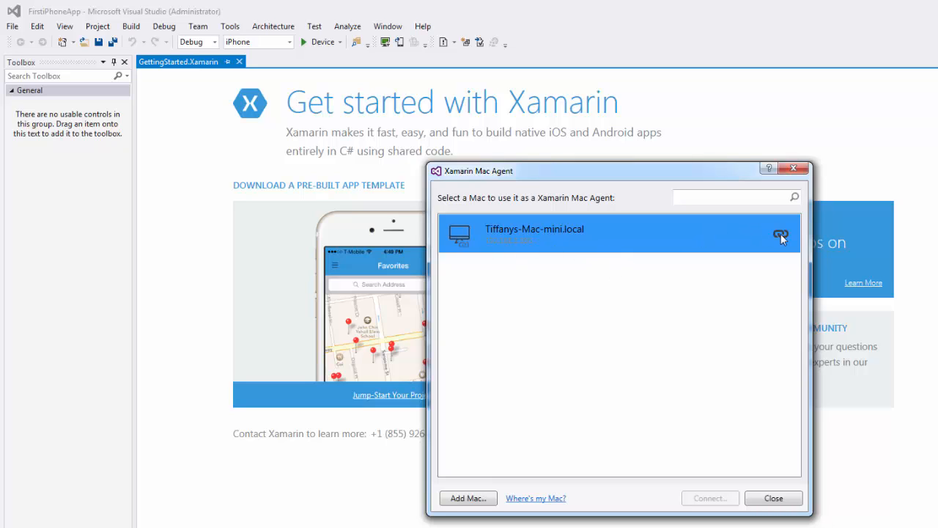
mouse_move(730, 503)
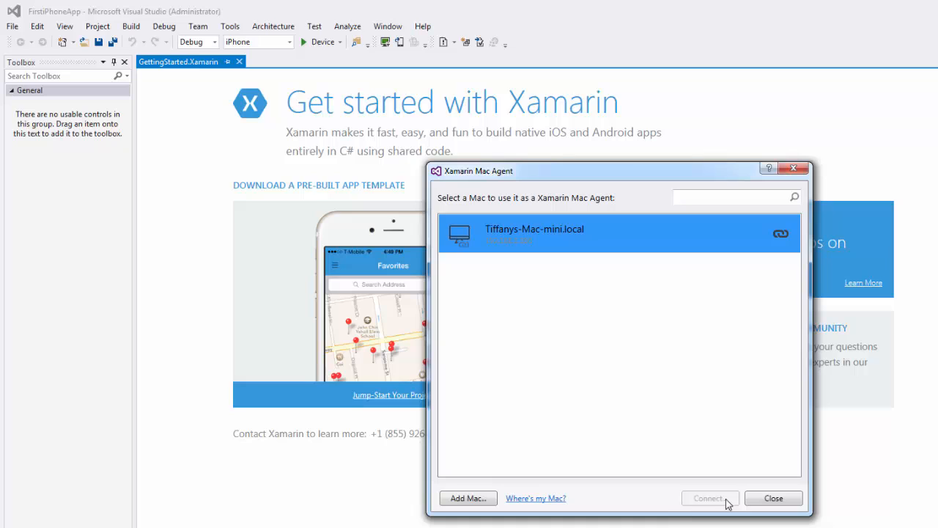
mouse_move(801, 237)
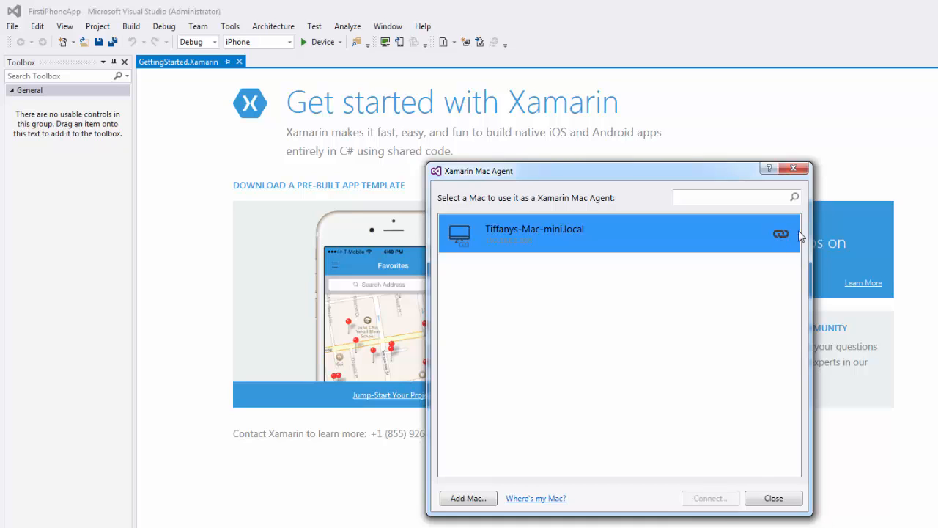
mouse_move(787, 257)
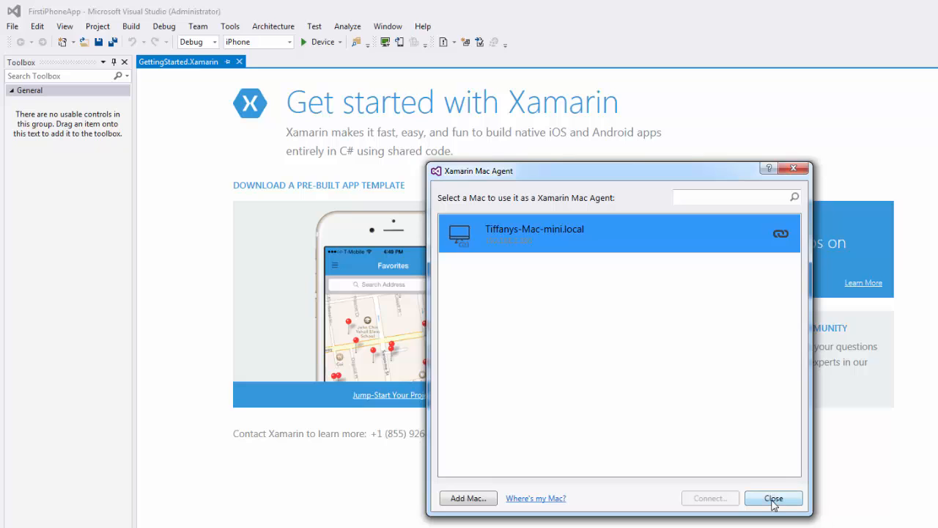
click(774, 499)
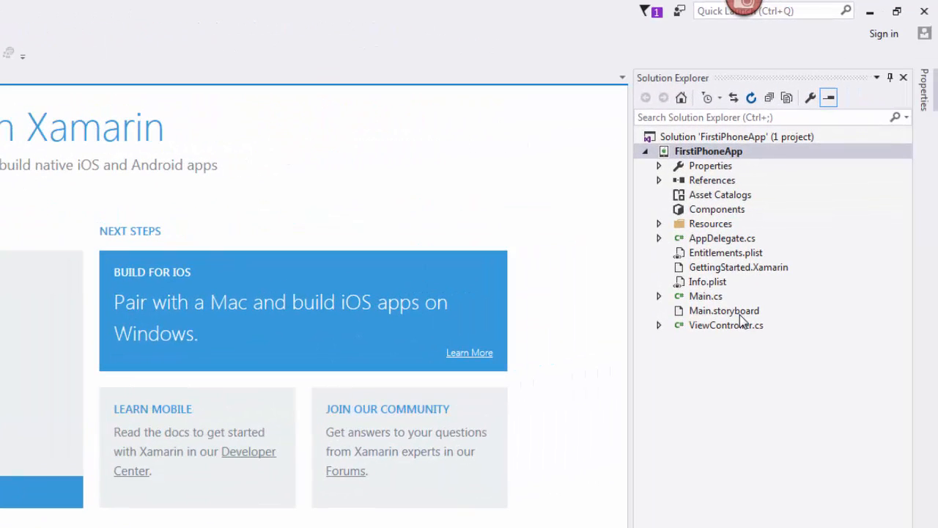
Open Main.storyboard from Solution Explorer in the iOS designer
click(723, 311)
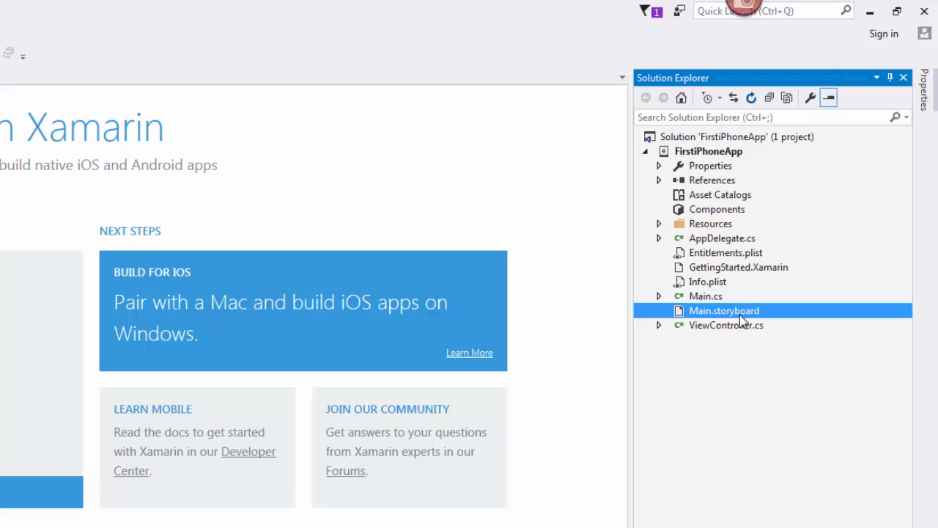
double_click(725, 310)
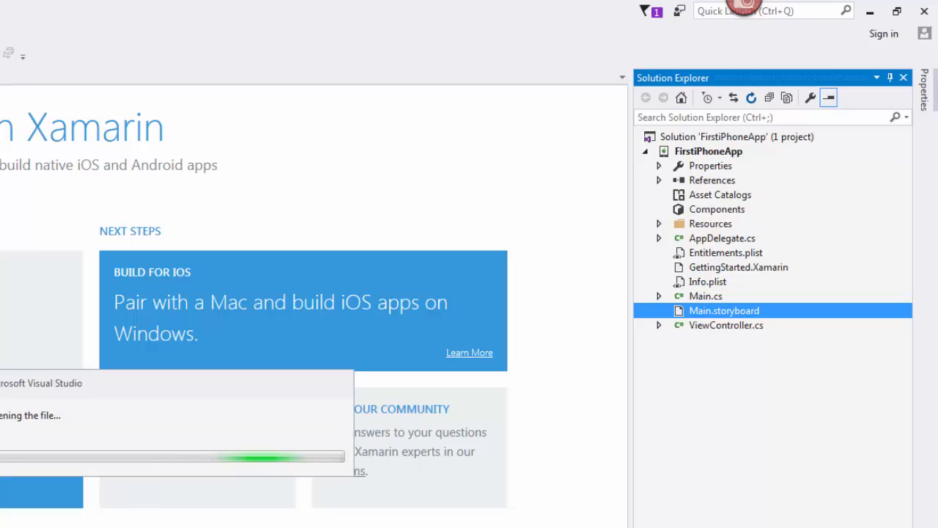
double_click(725, 310)
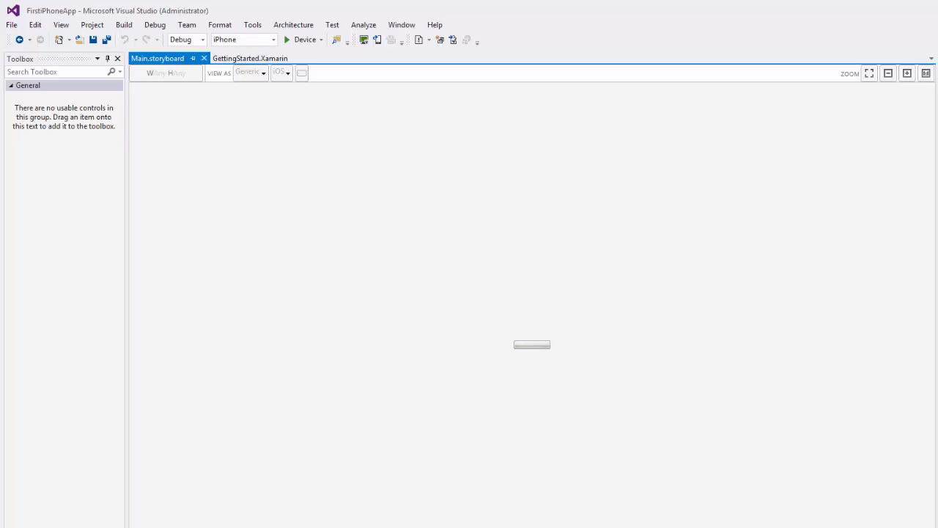
mouse_move(554, 358)
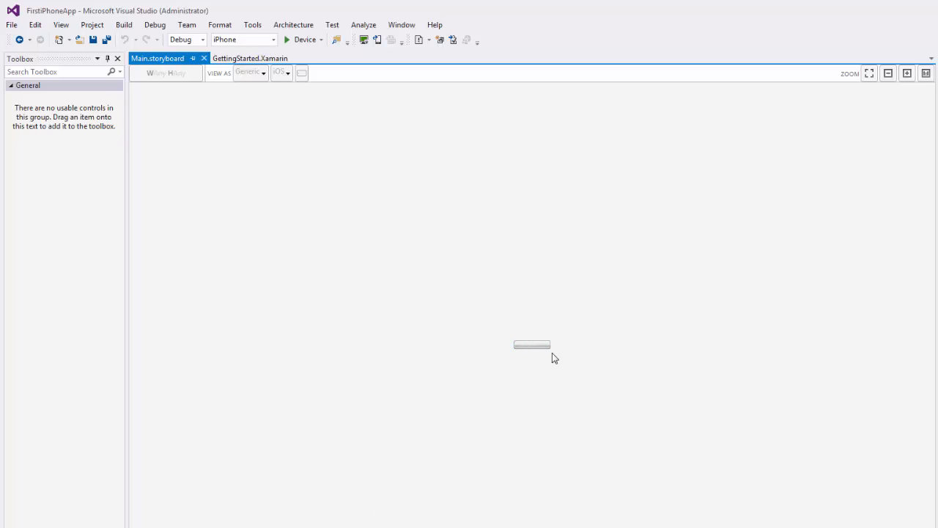
mouse_move(535, 361)
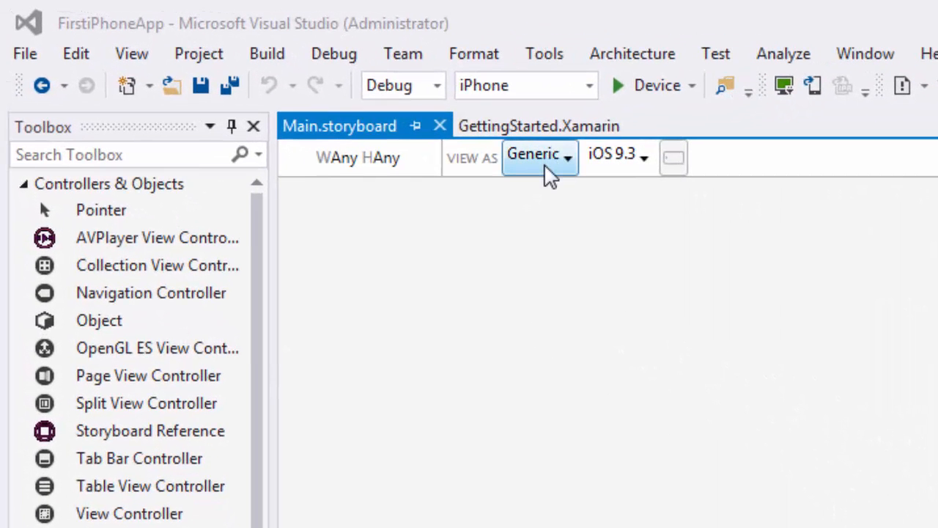
Set the designer's View As device to iPhone 6, keeping iOS 9.3
click(540, 156)
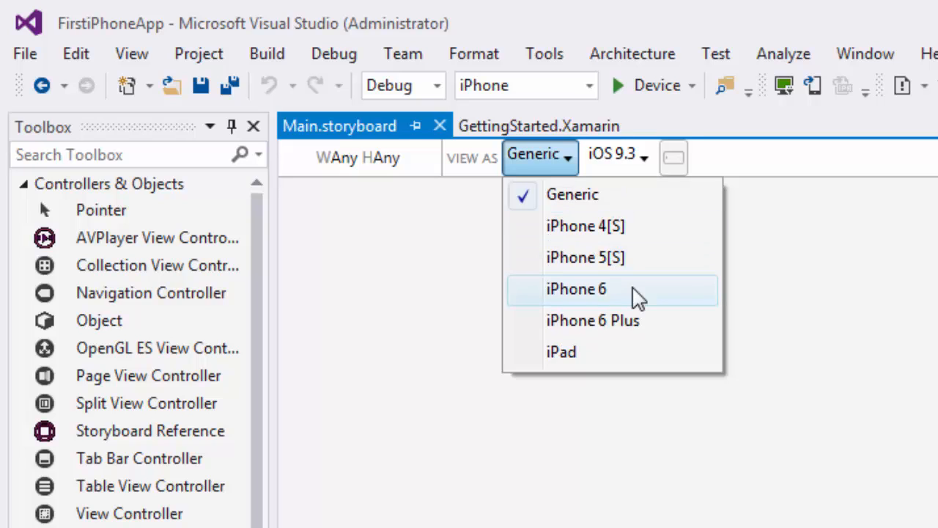
click(576, 288)
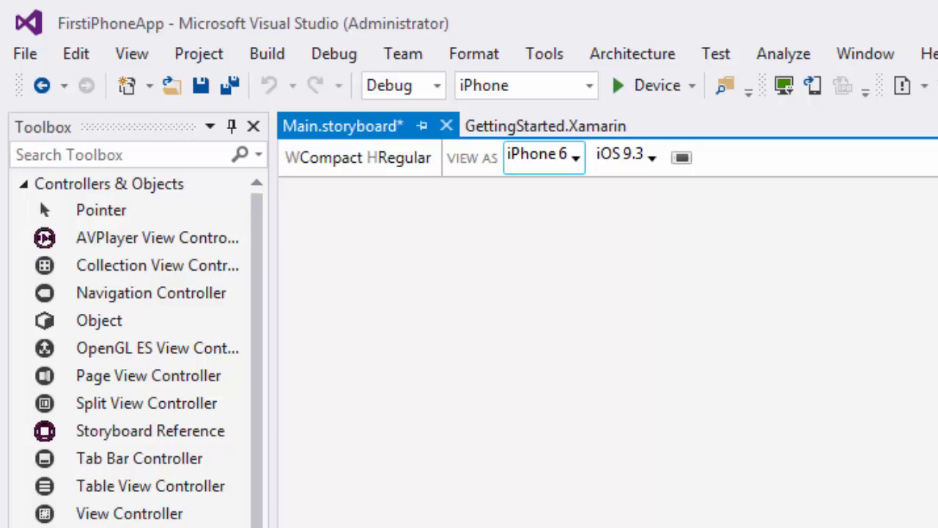
mouse_move(629, 396)
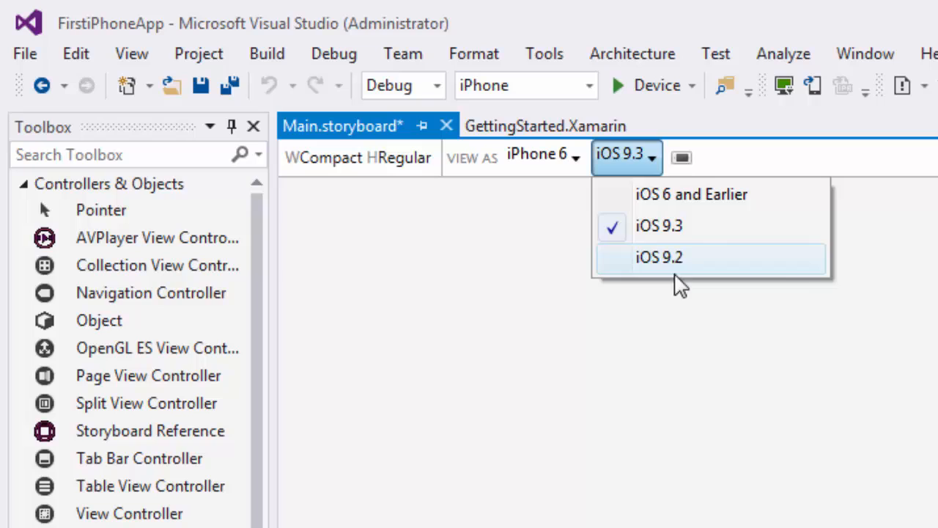
mouse_move(693, 387)
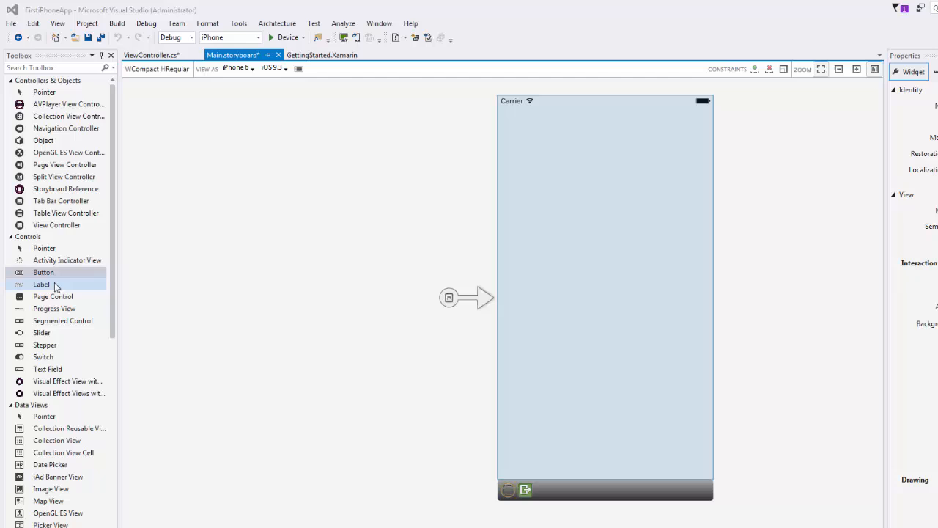
Show the Toolbox and place a new label near the top, naming it HelloLabel
click(57, 22)
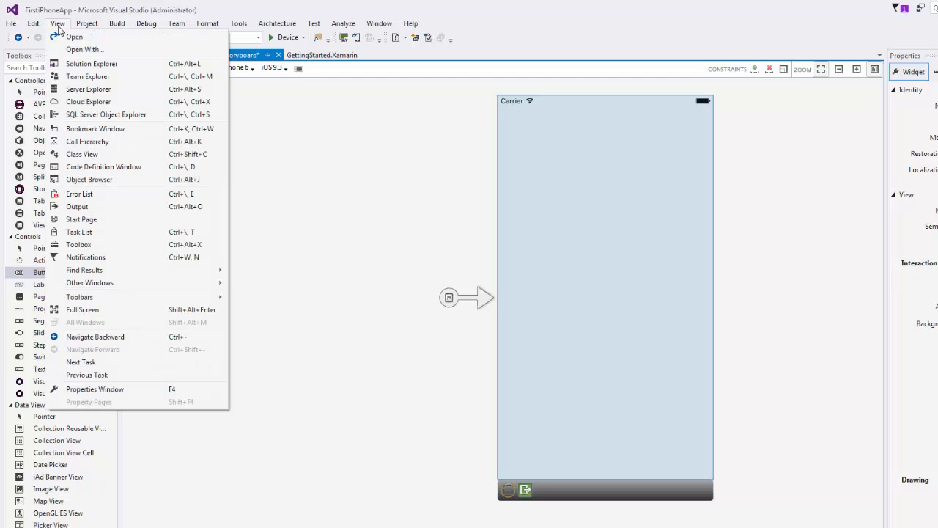
mouse_move(78, 244)
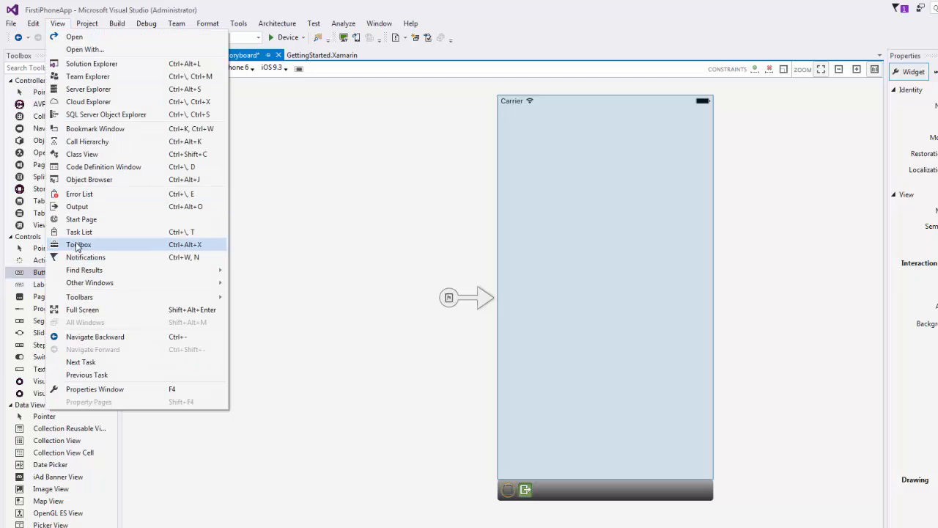
click(78, 244)
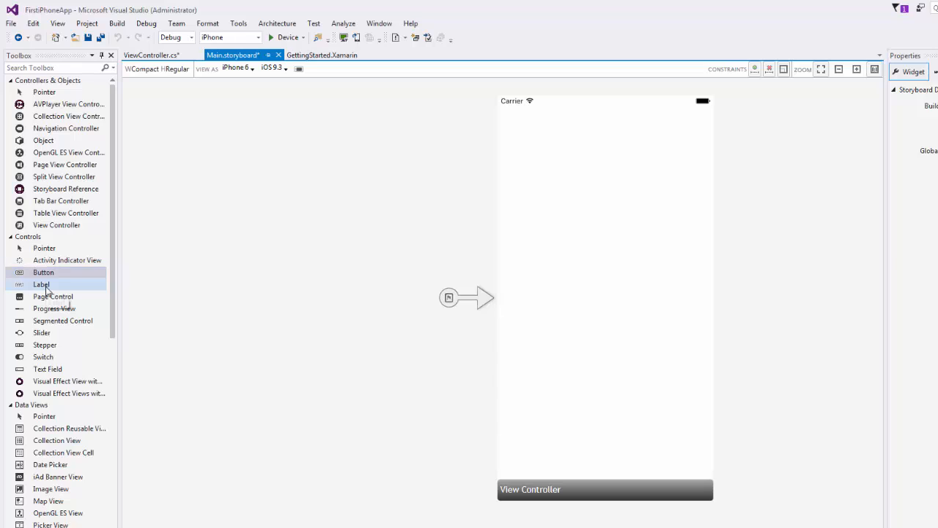
drag(42, 285, 605, 136)
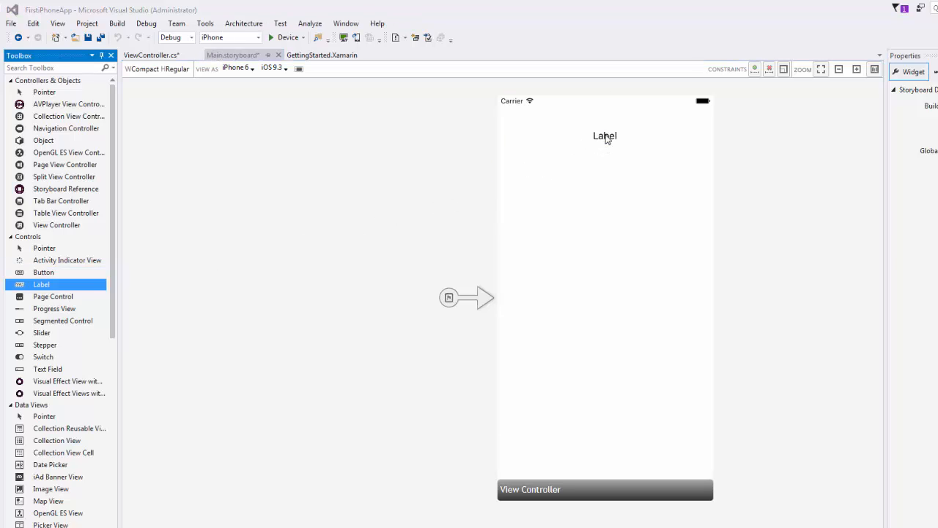
click(605, 136)
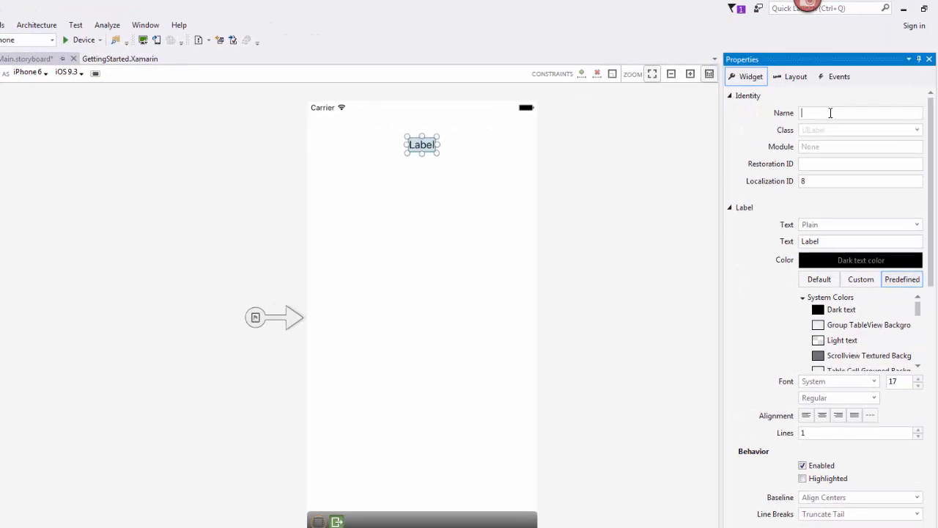
text(HelloLabel)
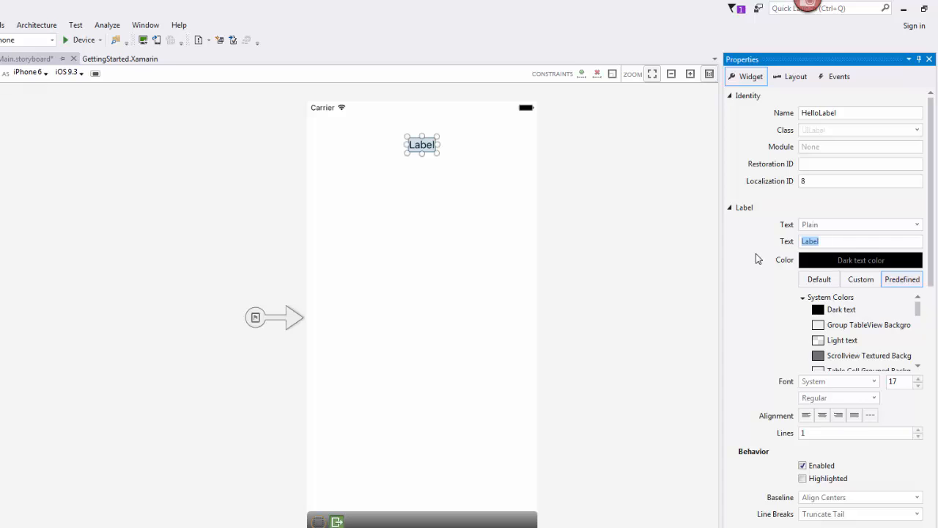
Set the label text to Hello User! and widen it so the text fits
text(Hello User)
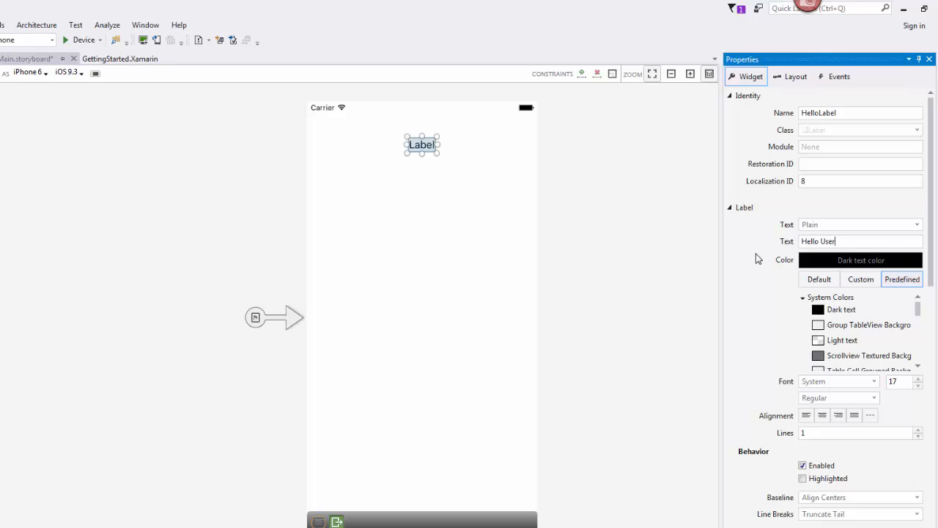
text(!)
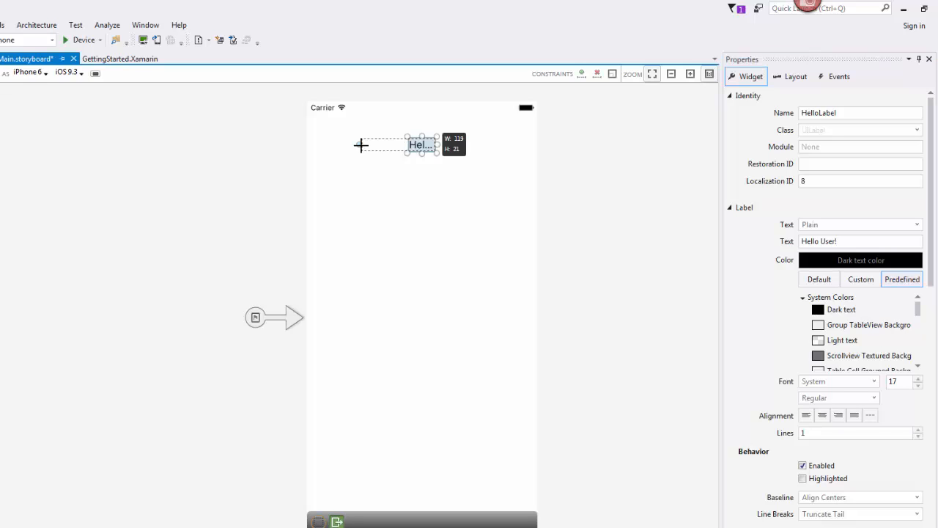
drag(421, 144, 440, 144)
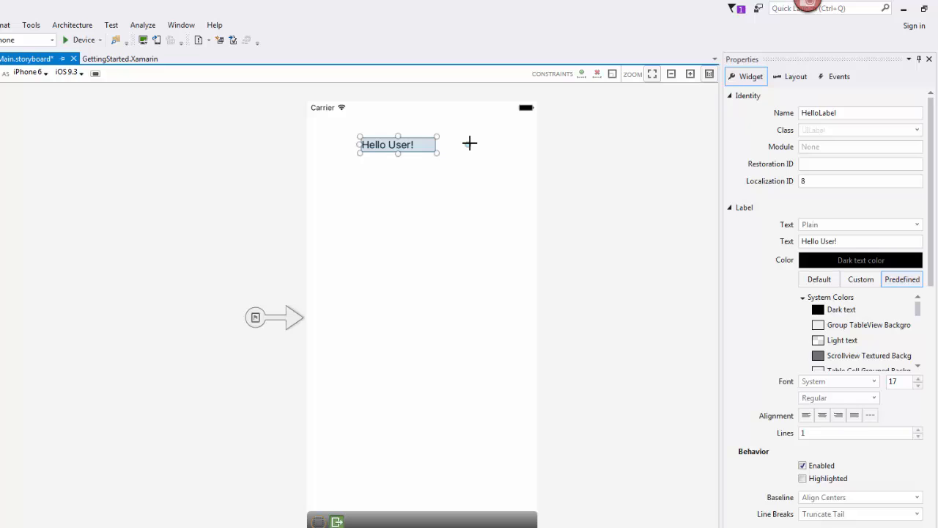
drag(437, 144, 468, 144)
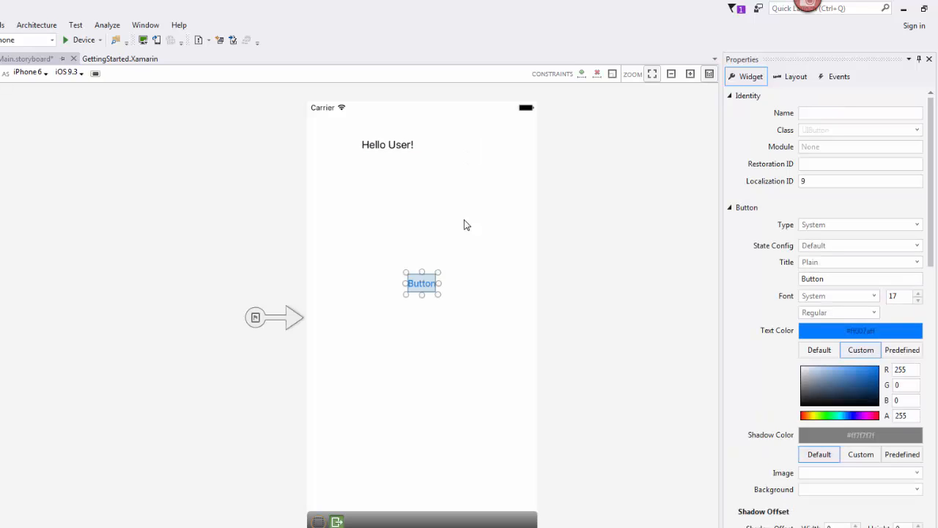
mouse_move(428, 291)
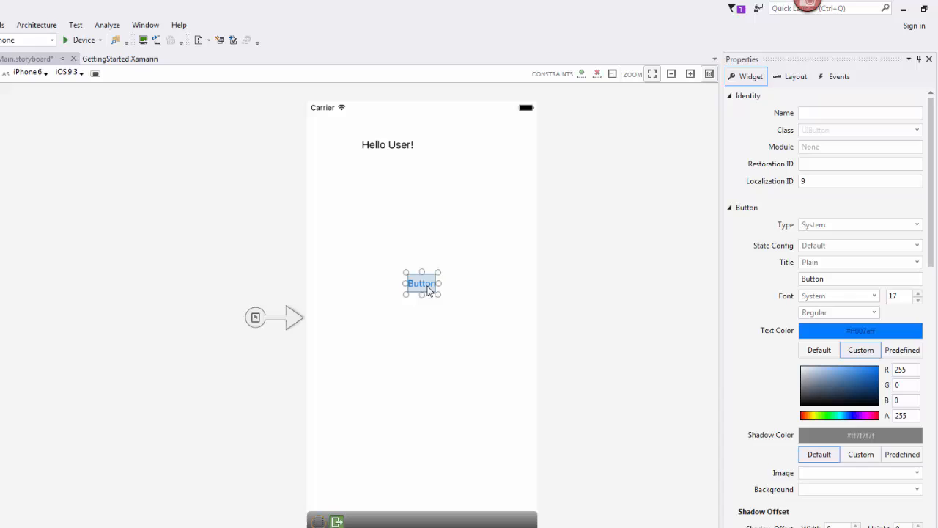
Name the button HelloButton, title it Click Me!, and place it below the label
text(He)
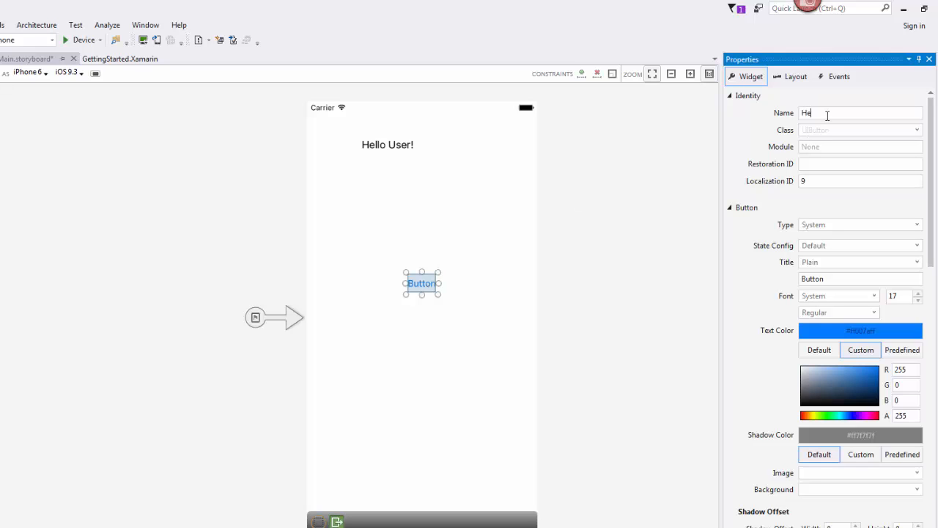
text(lloButton)
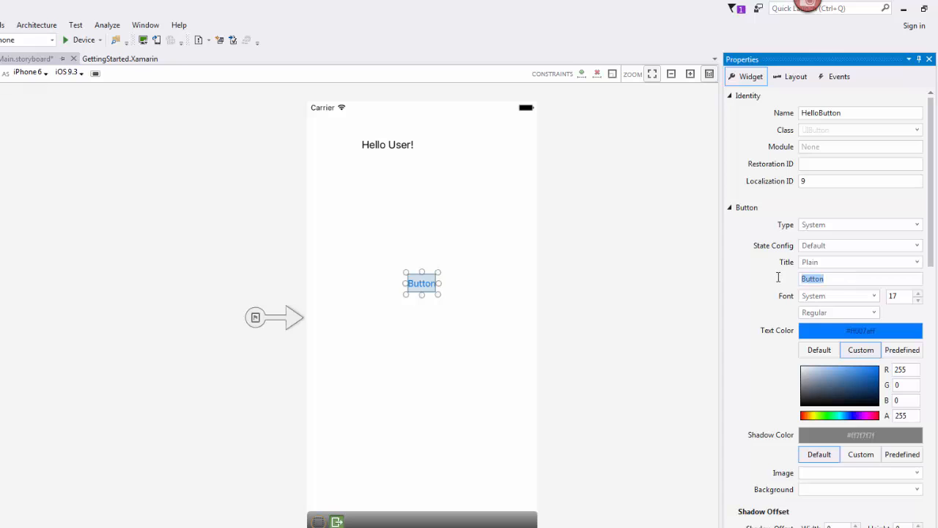
text(Click Me!)
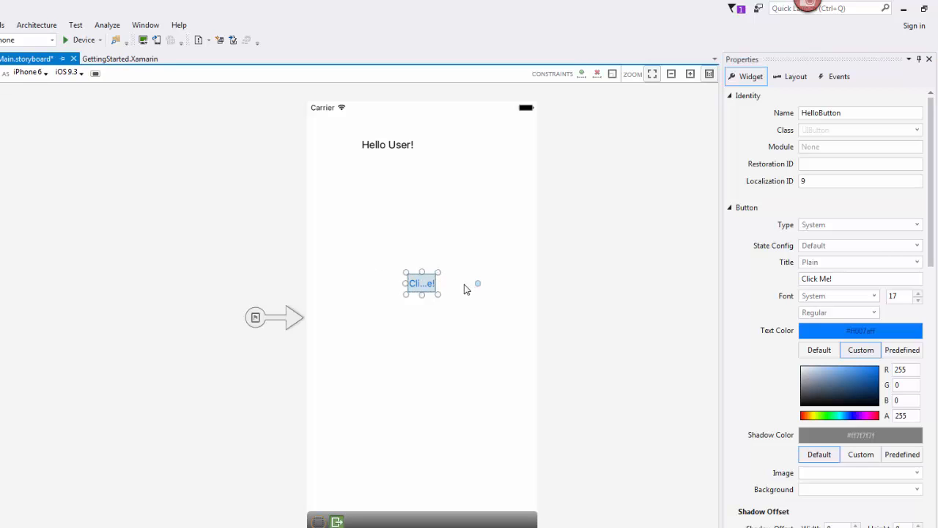
click(420, 196)
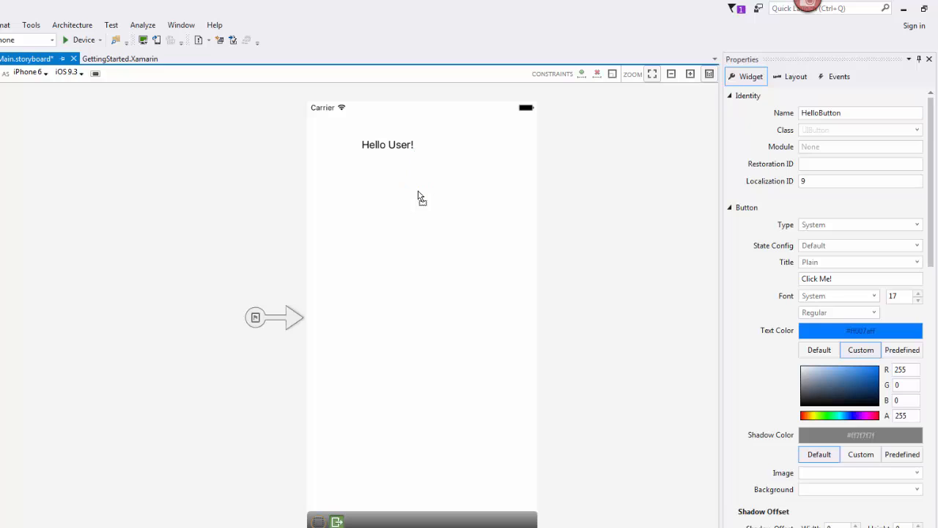
click(413, 189)
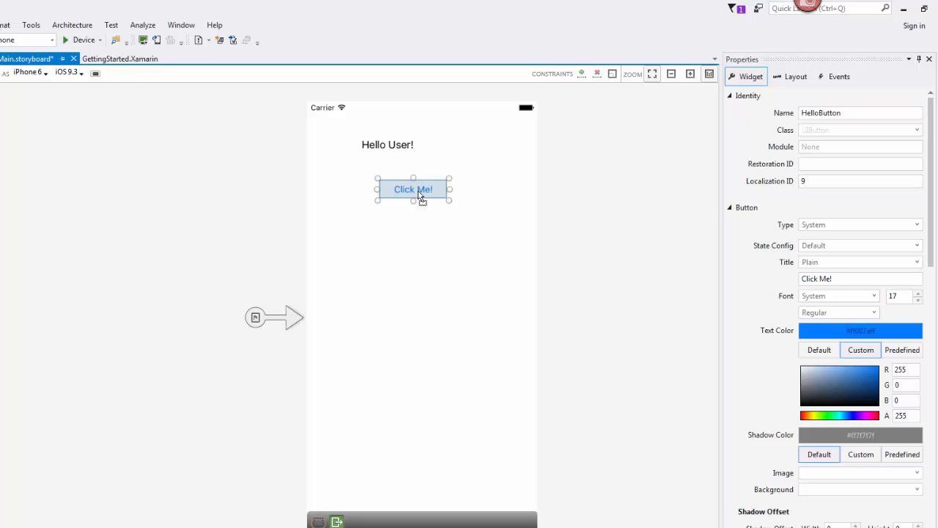
mouse_move(442, 205)
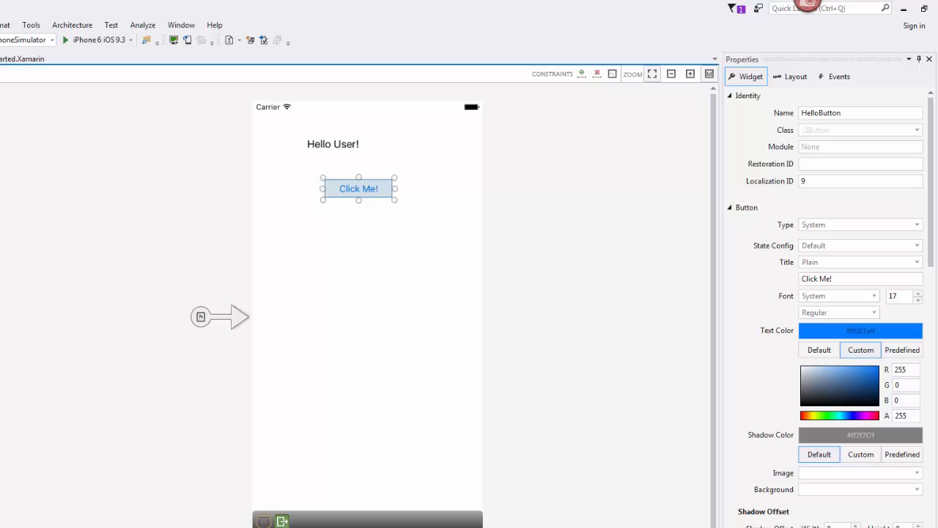
mouse_move(365, 198)
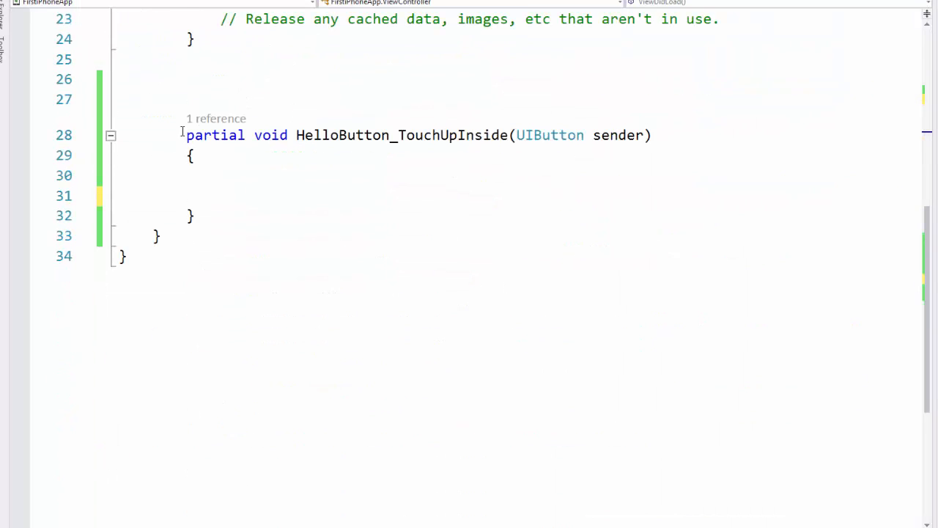
drag(186, 134, 194, 216)
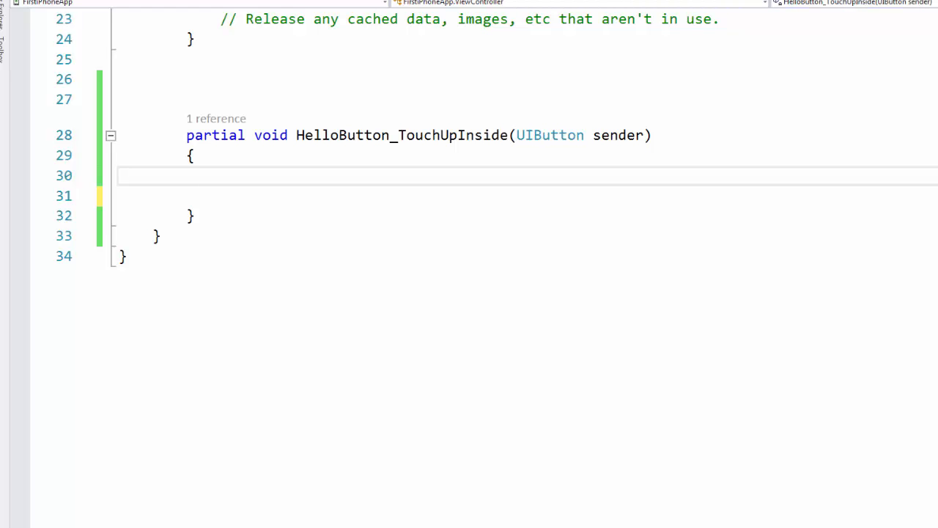
scroll(up, 3)
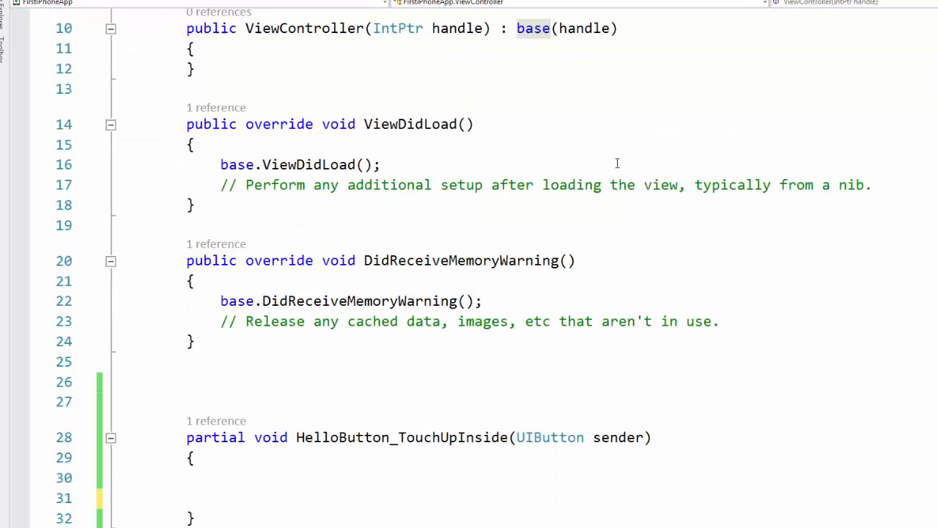
scroll(down, 3)
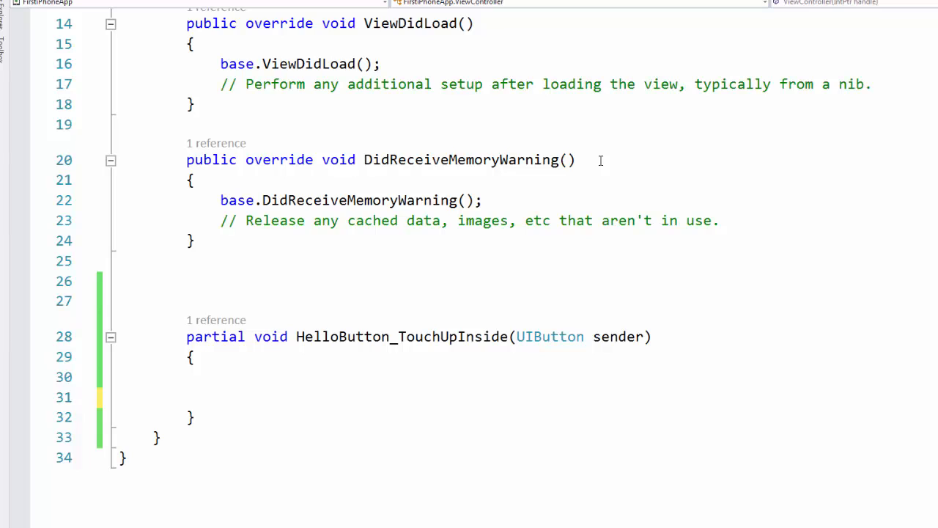
click(277, 377)
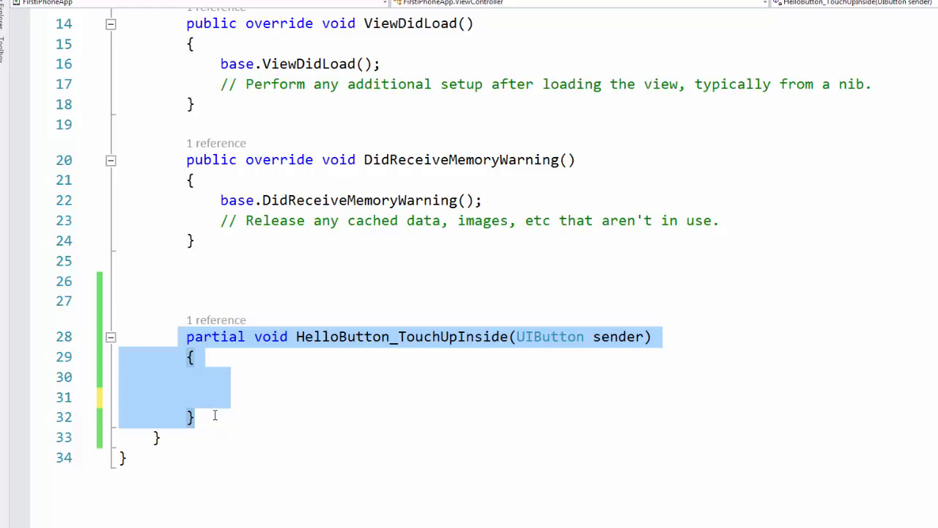
click(238, 376)
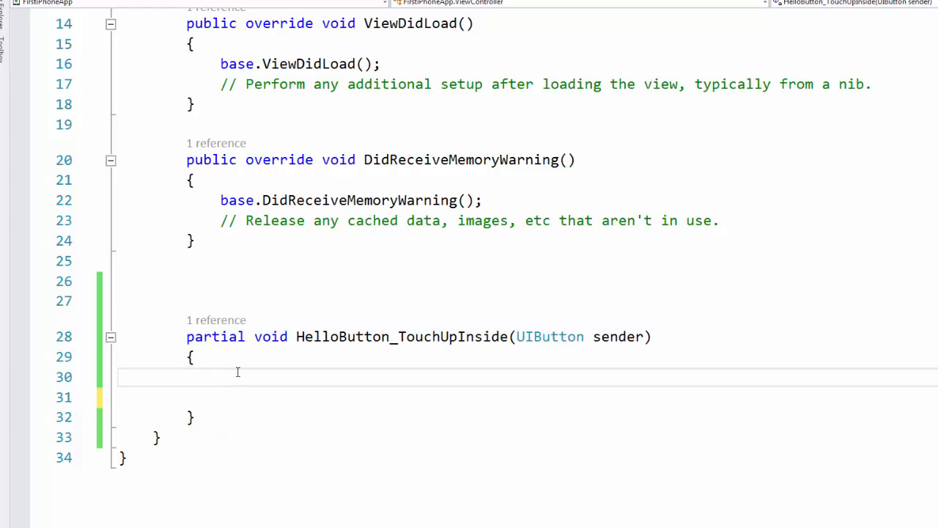
scroll(up, 3)
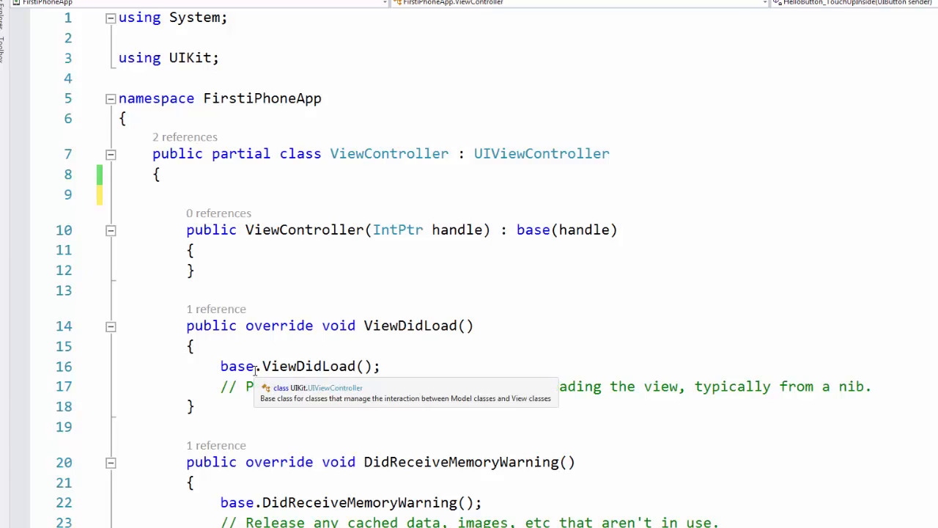
mouse_move(254, 370)
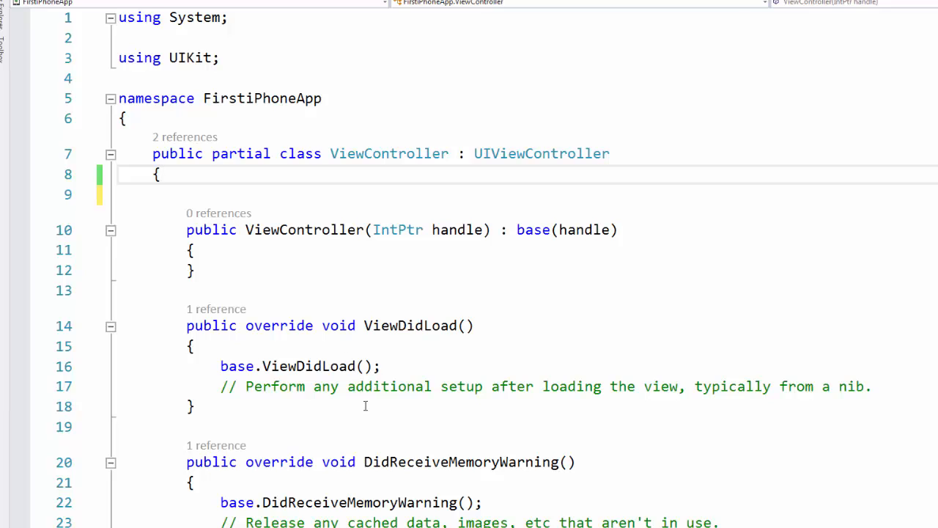
Add an 'int counter = 0;' field to the class
text(int counter)
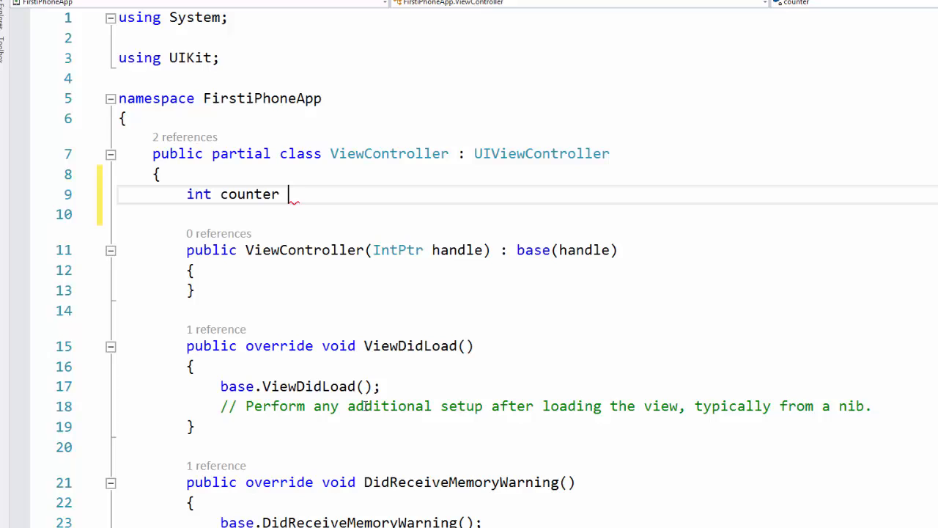
text(= 0;)
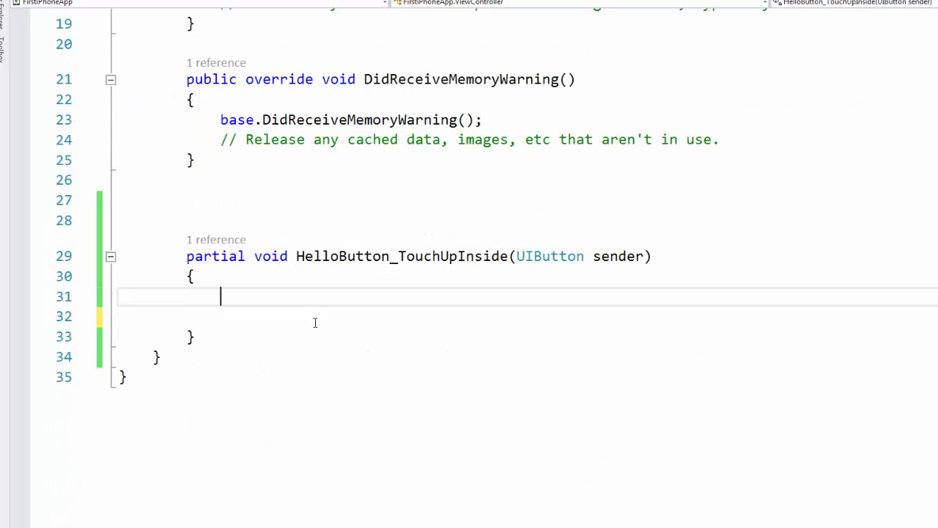
mouse_move(328, 442)
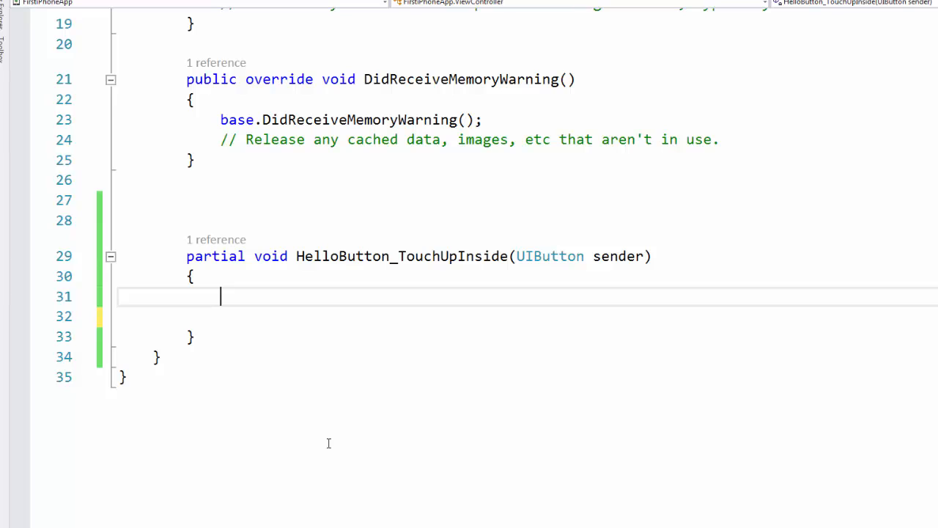
Make the handler set HelloLabel.Text to string.Format("You clicked me {0} times!", counter++)
text(HelloLabel)
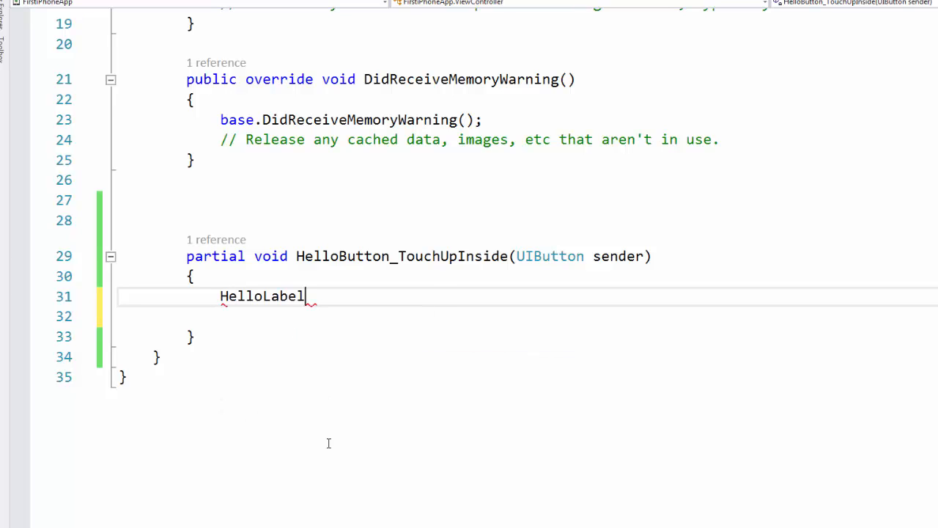
text(.Text)
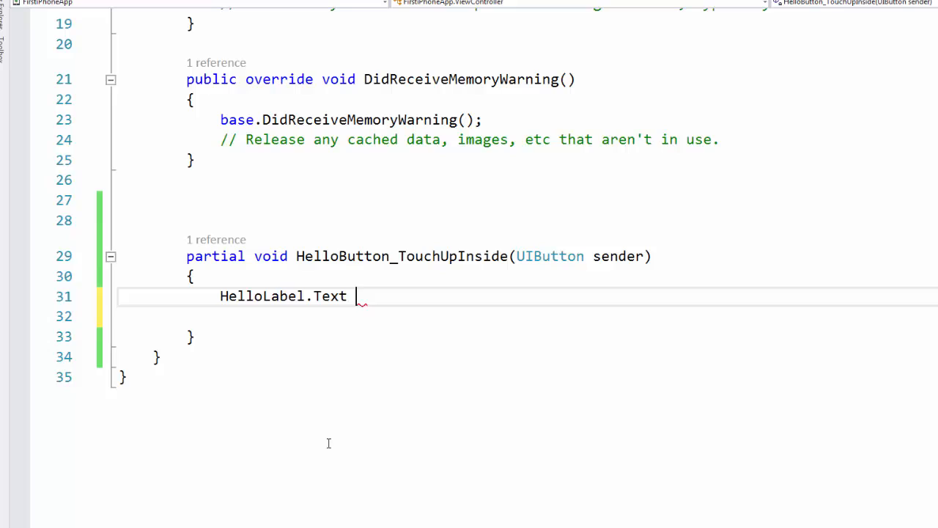
text(=)
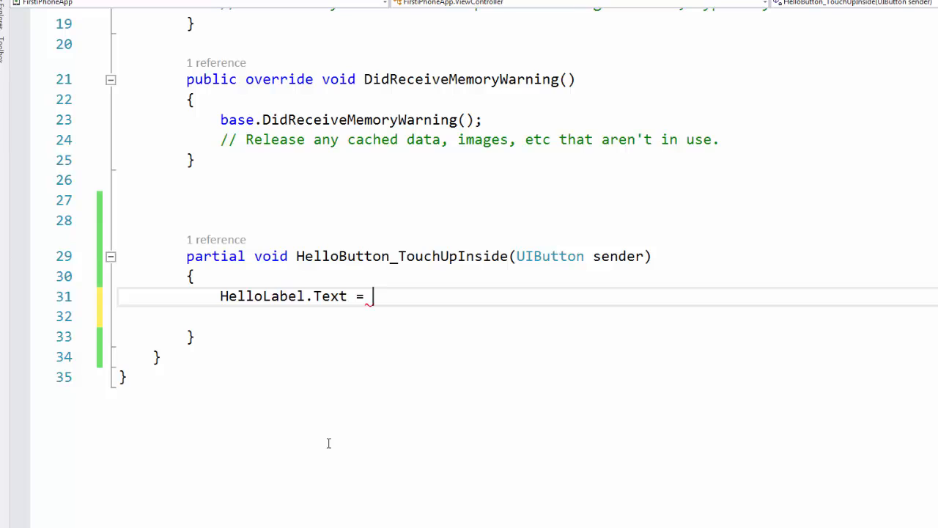
text(string.Format(")
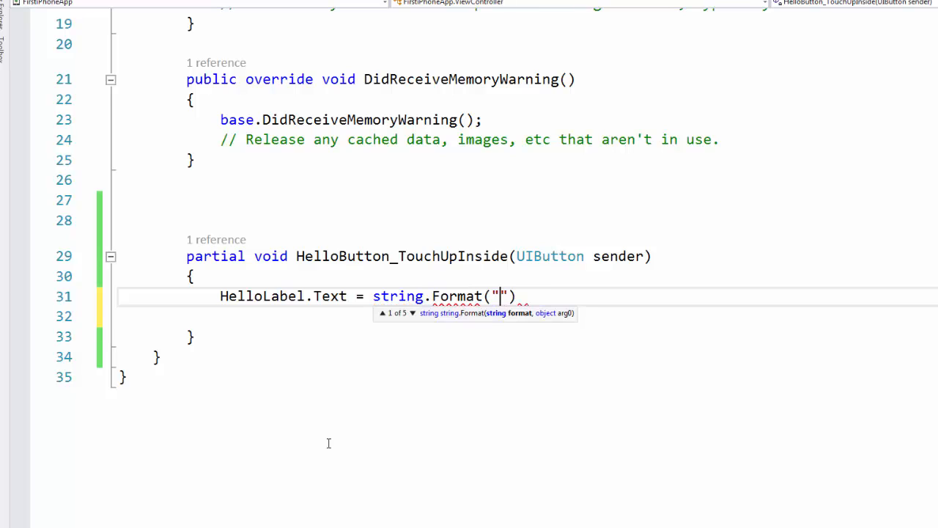
text(You clicked me {)
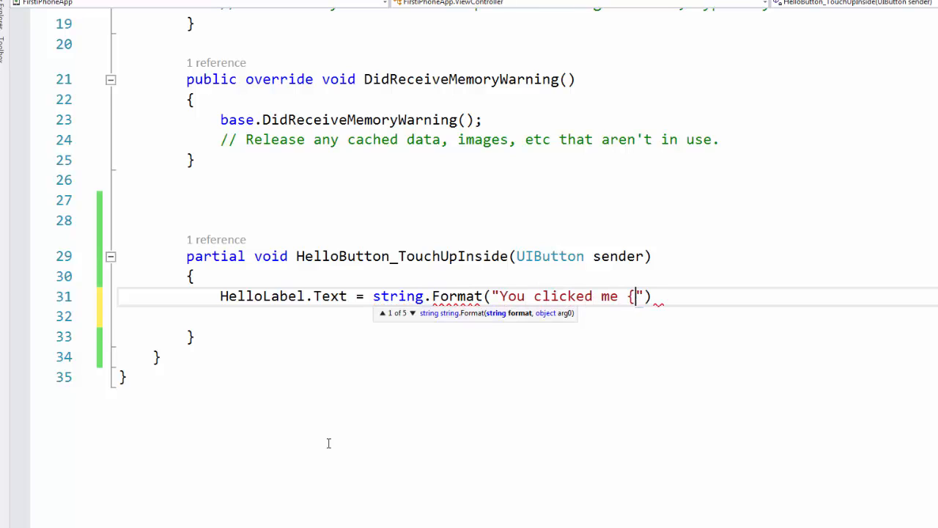
text(0})
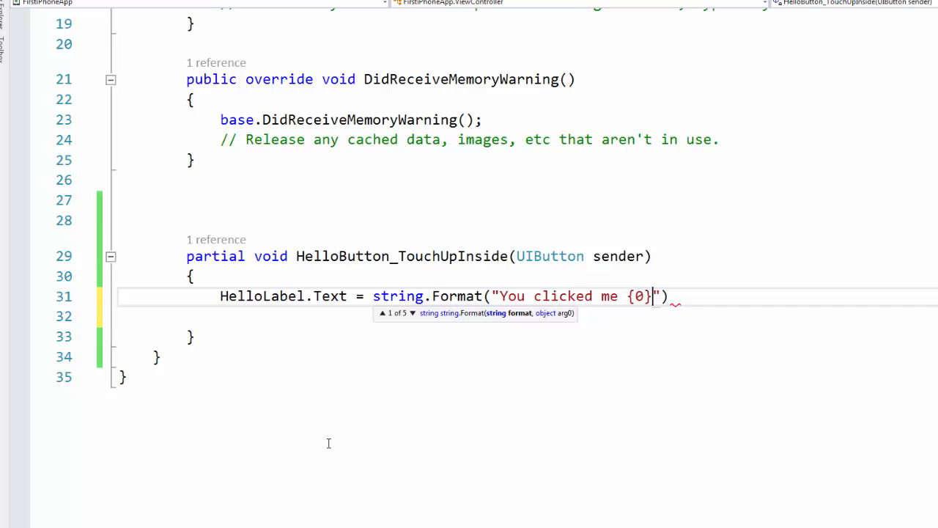
text(times!)
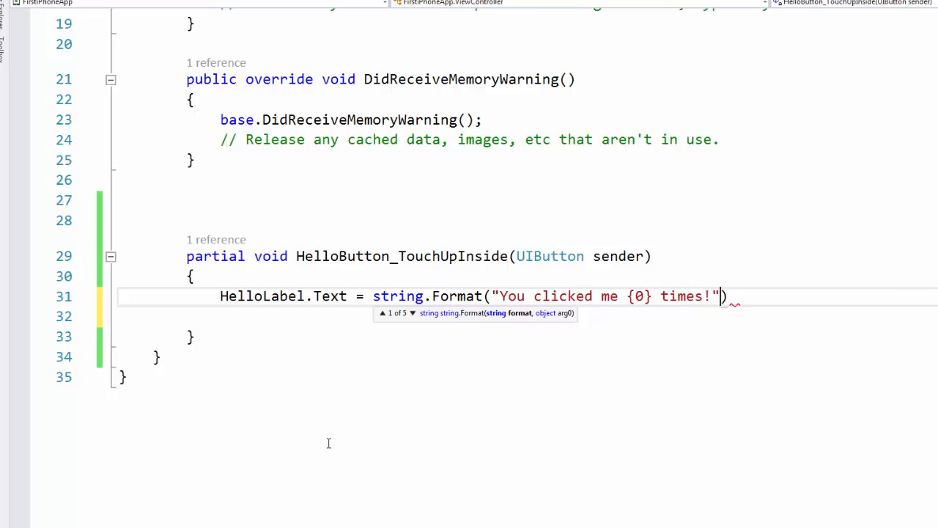
text(, counter++)
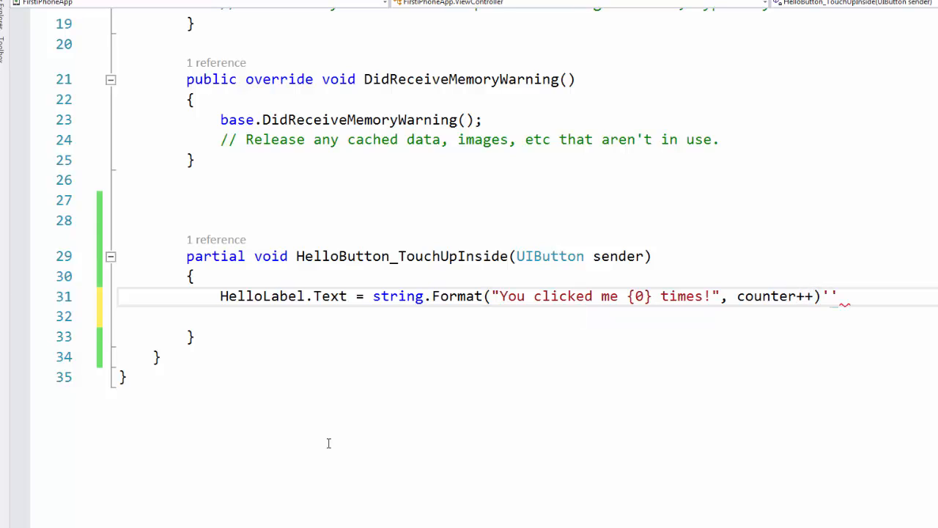
text(;)
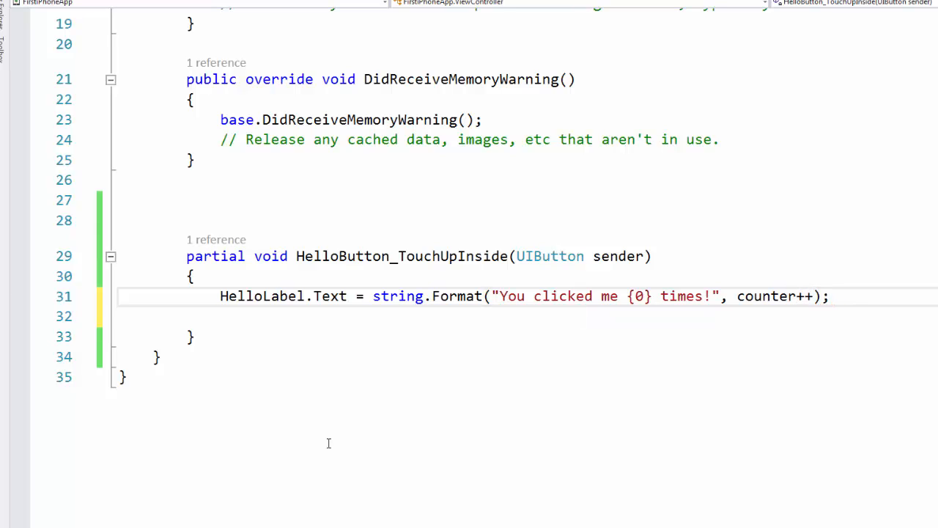
click(123, 376)
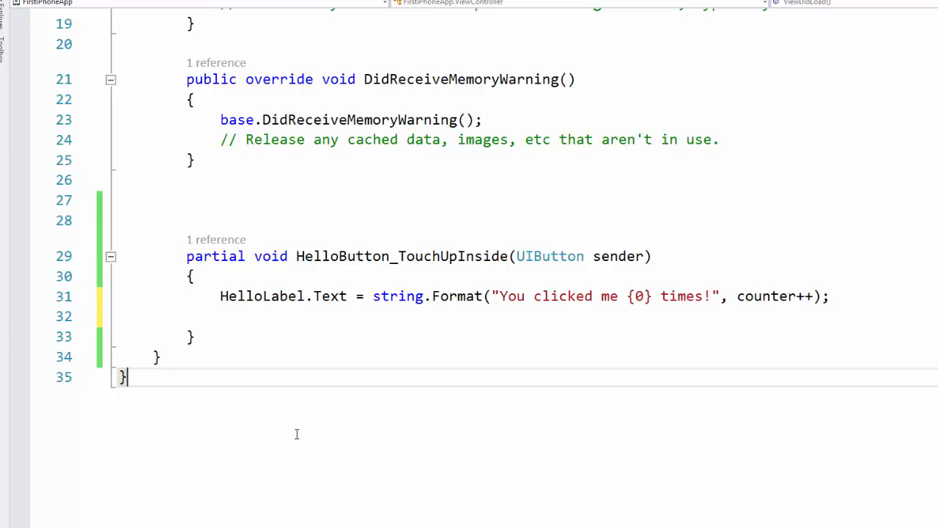
mouse_move(57, 302)
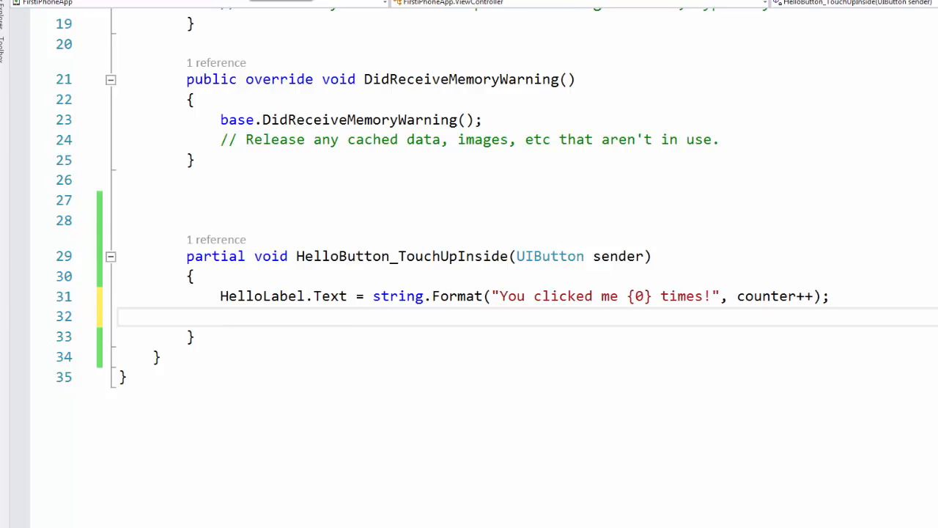
mouse_move(308, 41)
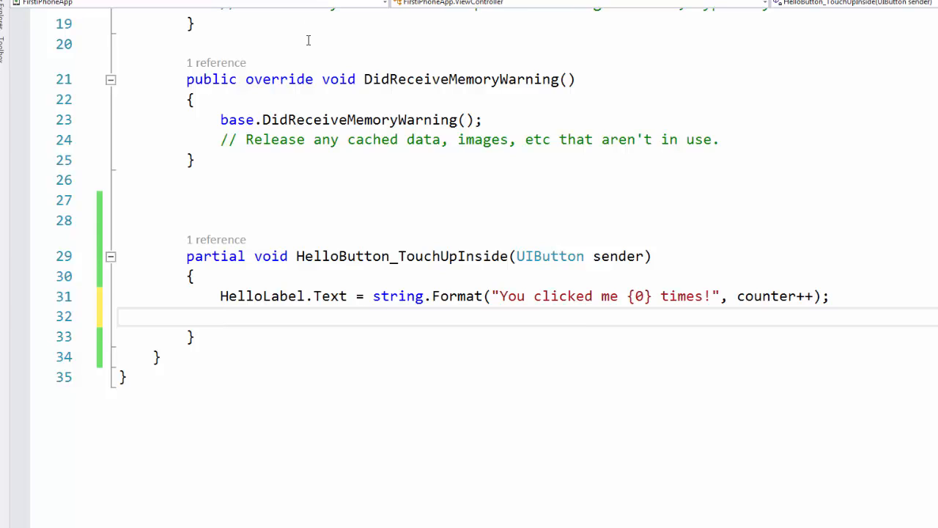
mouse_move(350, 35)
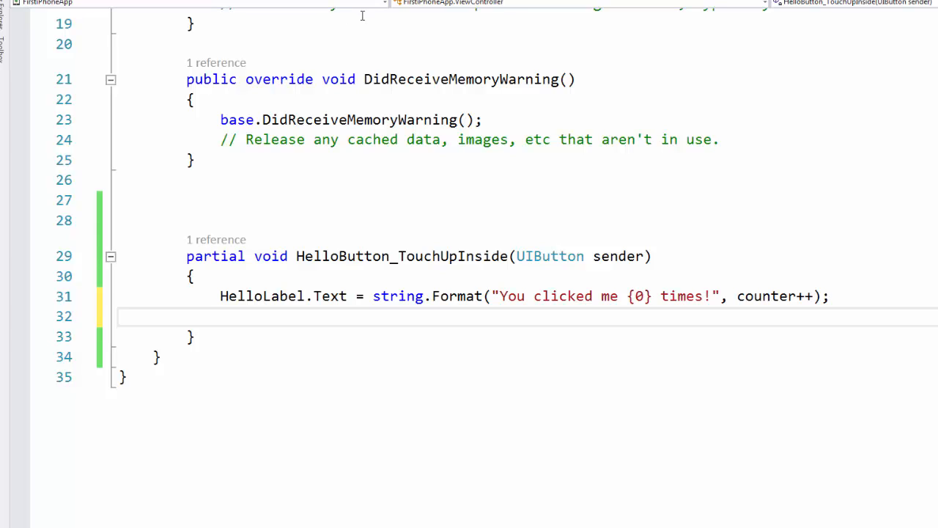
Start building and running FirstiPhoneApp with the Debug iPhoneSimulator configuration
click(220, 316)
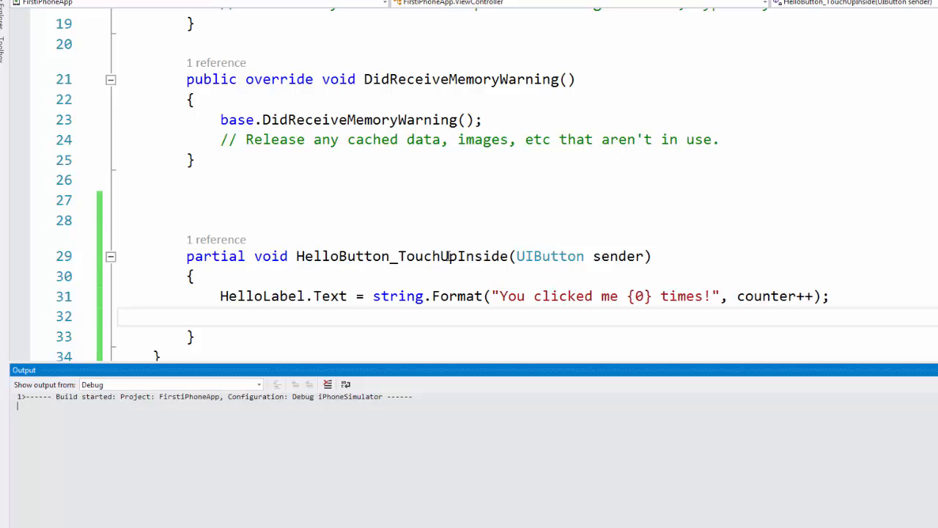
Watch the Output window until the build finishes and the app launches on the iPhone 6 simulator
click(169, 384)
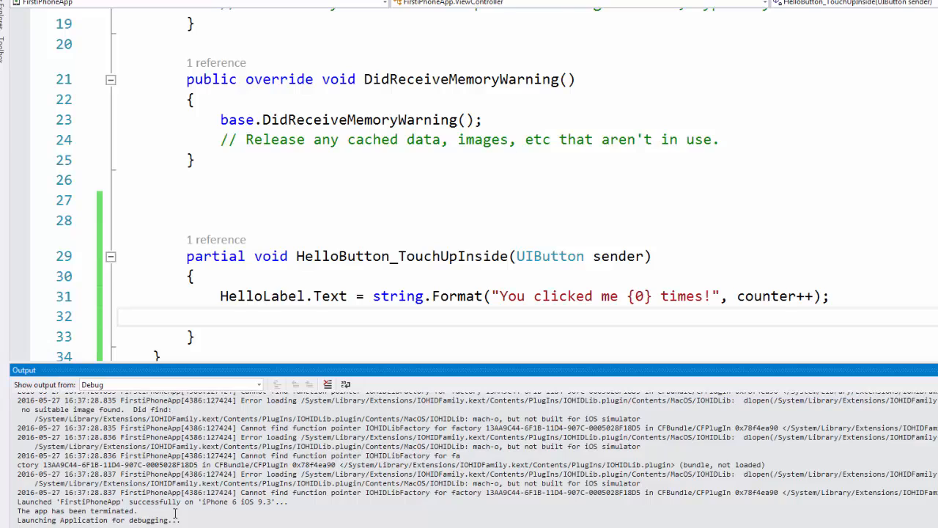
mouse_move(455, 204)
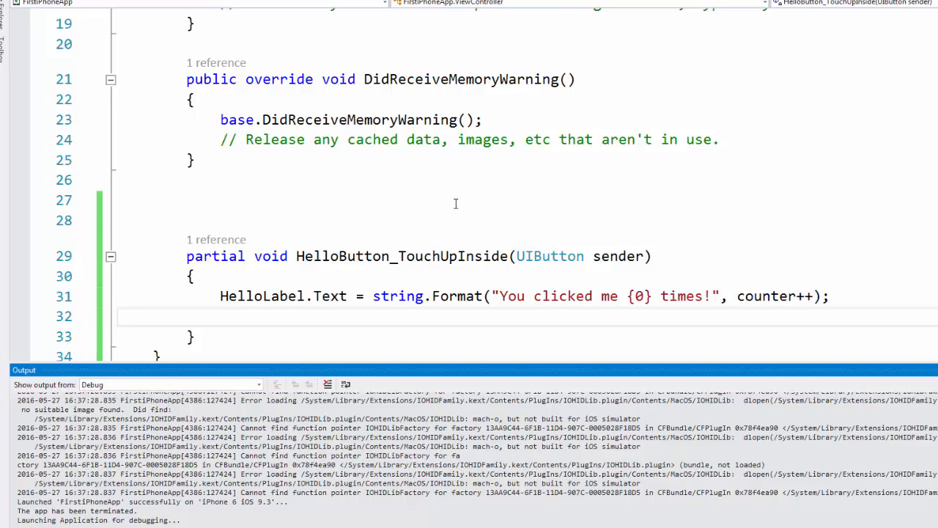